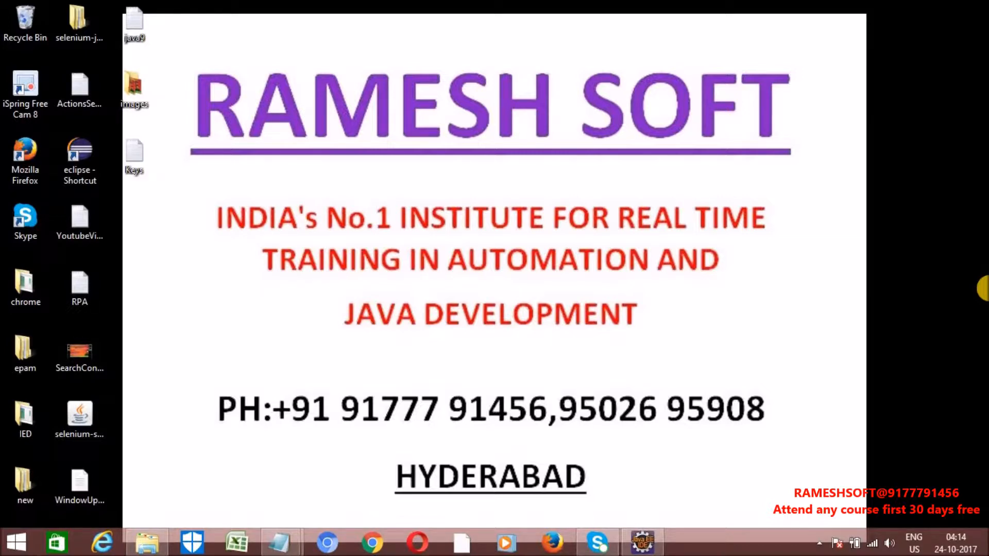
{"action": "mouse_move", "coordinate": [907, 305]}
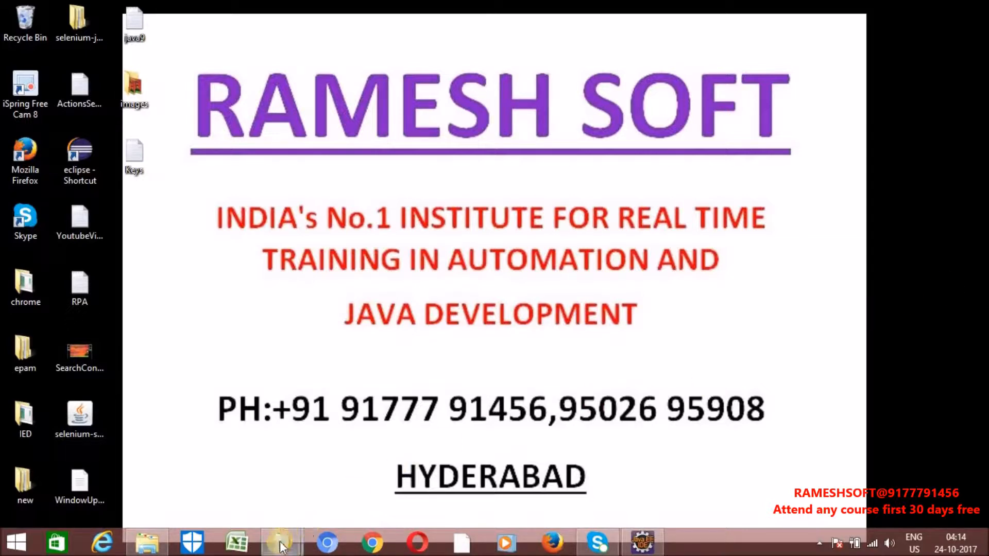
Switch to the untitled Notepad document from the taskbar's Notepad group.
{"action": "left_click", "coordinate": [277, 545]}
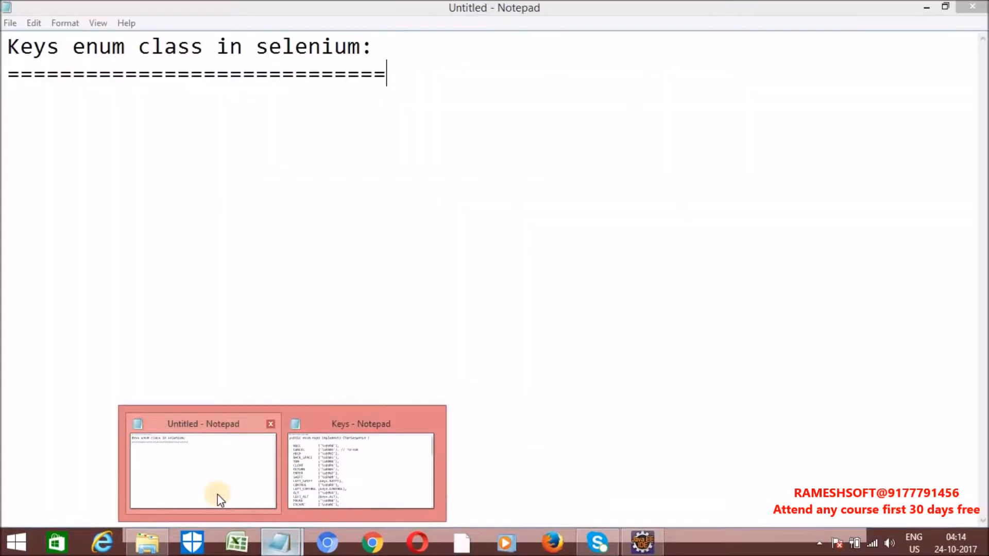
{"action": "left_click", "coordinate": [203, 477]}
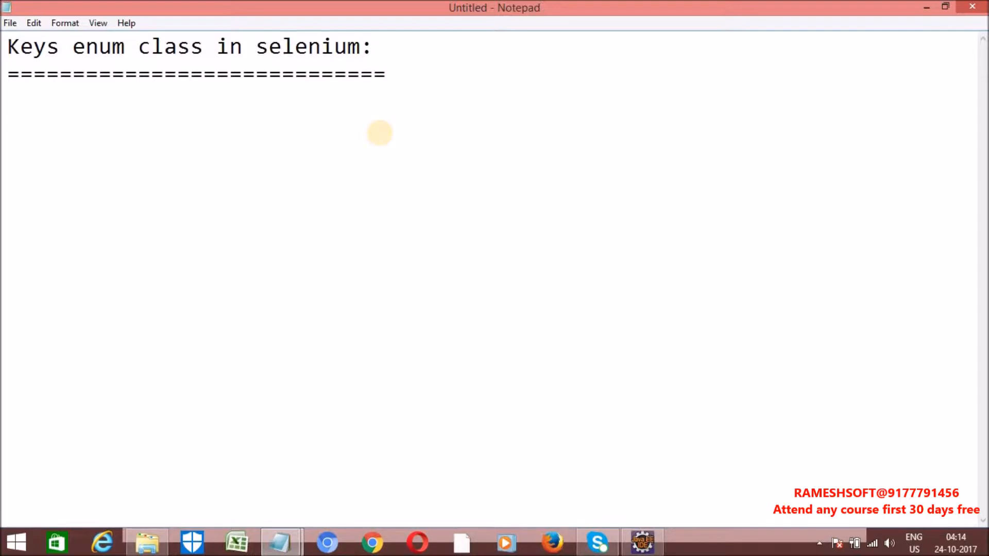
Write a public enum Keys block listing NULL, CANCEL, ALT and TAB inside braces.
{"action": "type", "text": "public"}
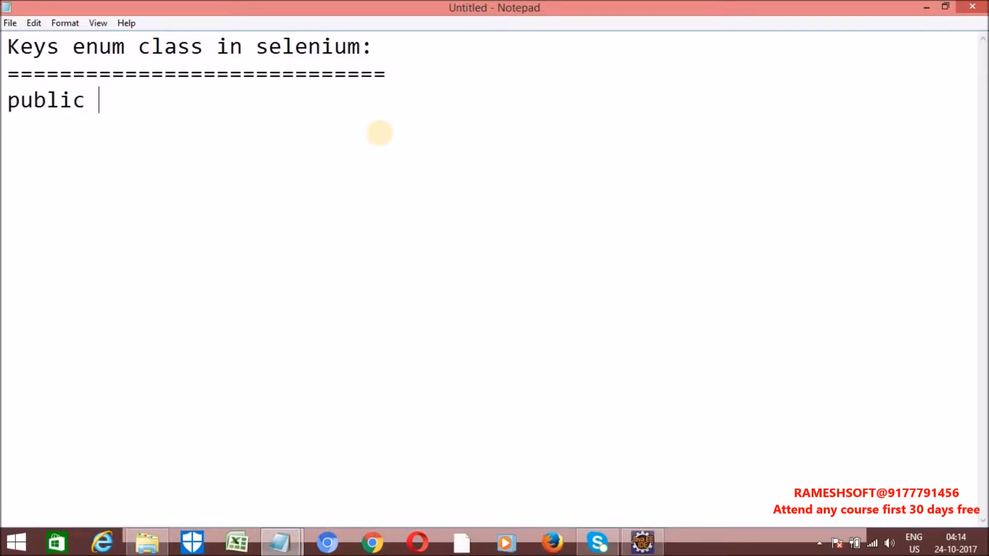
{"action": "type", "text": "enum"}
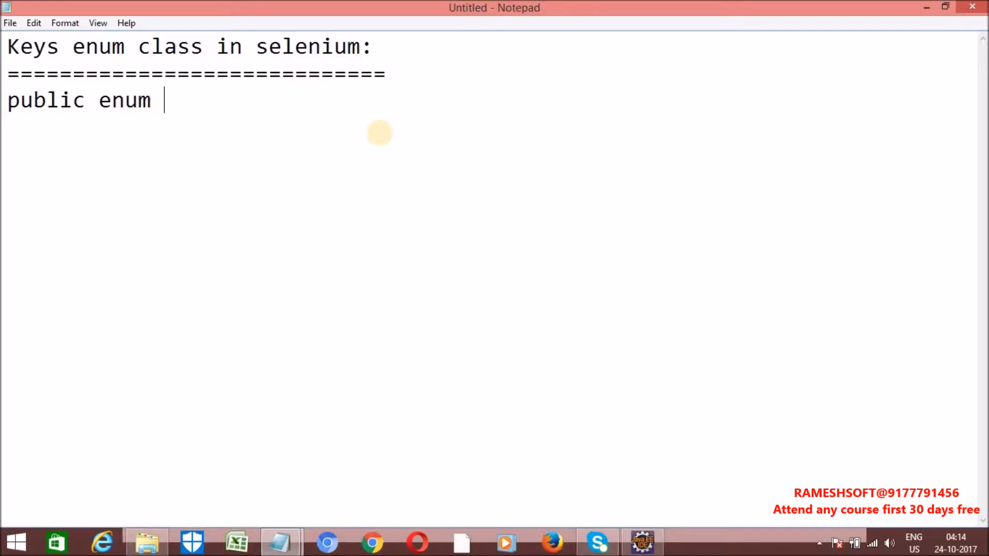
{"action": "type", "text": "Keys"}
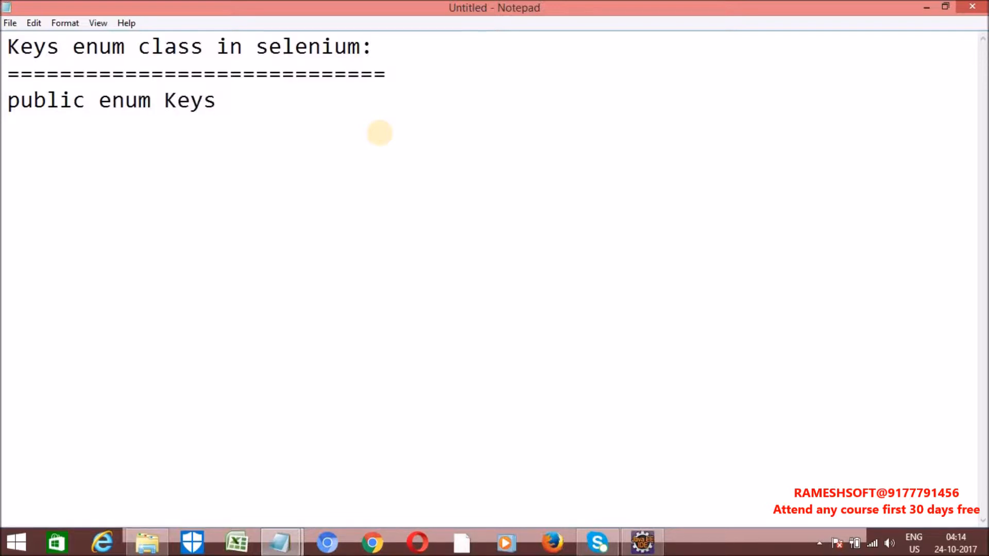
{"action": "type", "text": "{"}
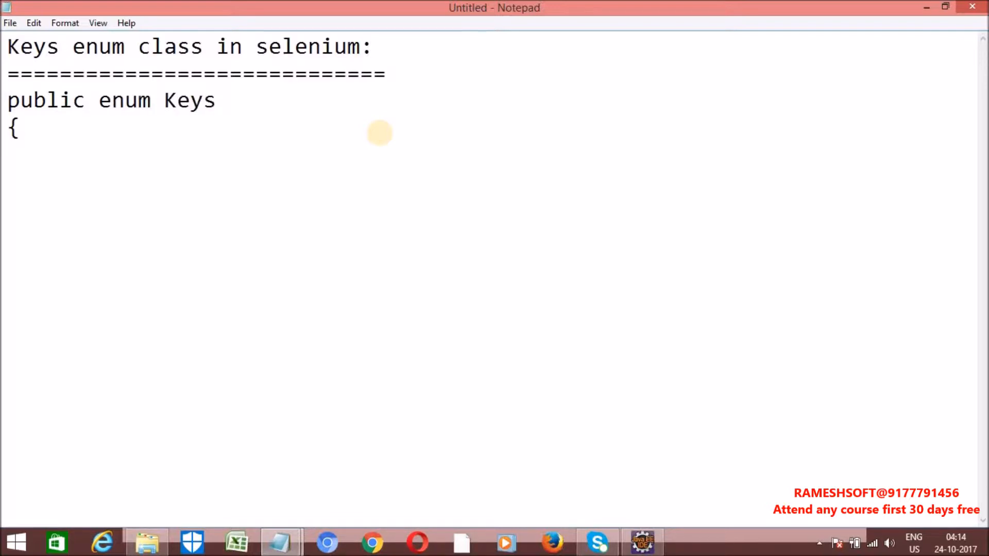
{"action": "type", "text": "NULL"}
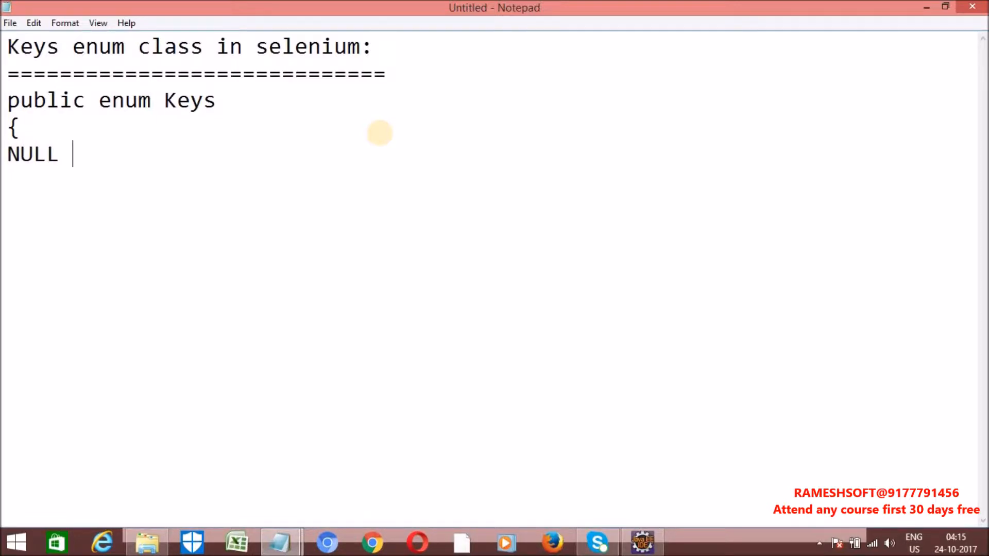
{"action": "type", "text": ";"}
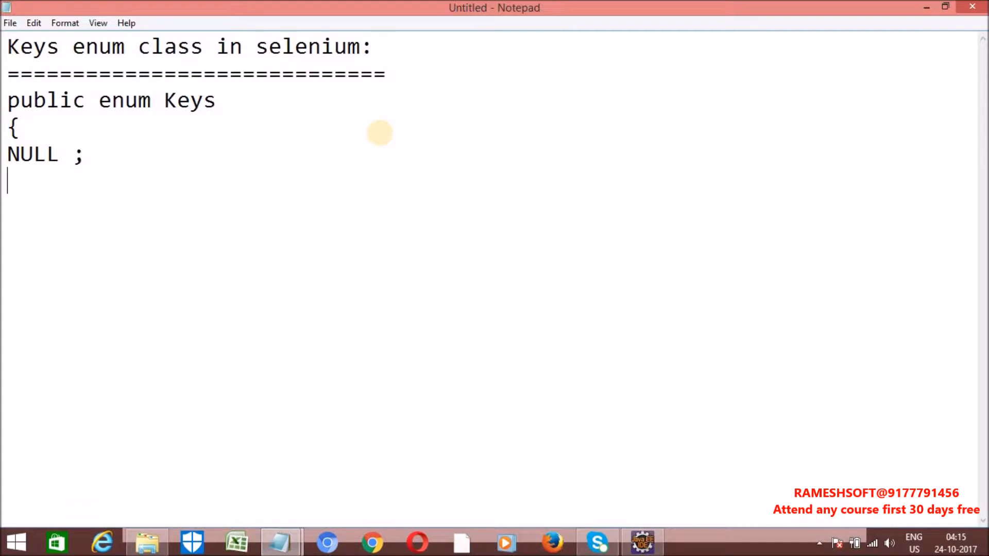
{"action": "type", "text": "CAN"}
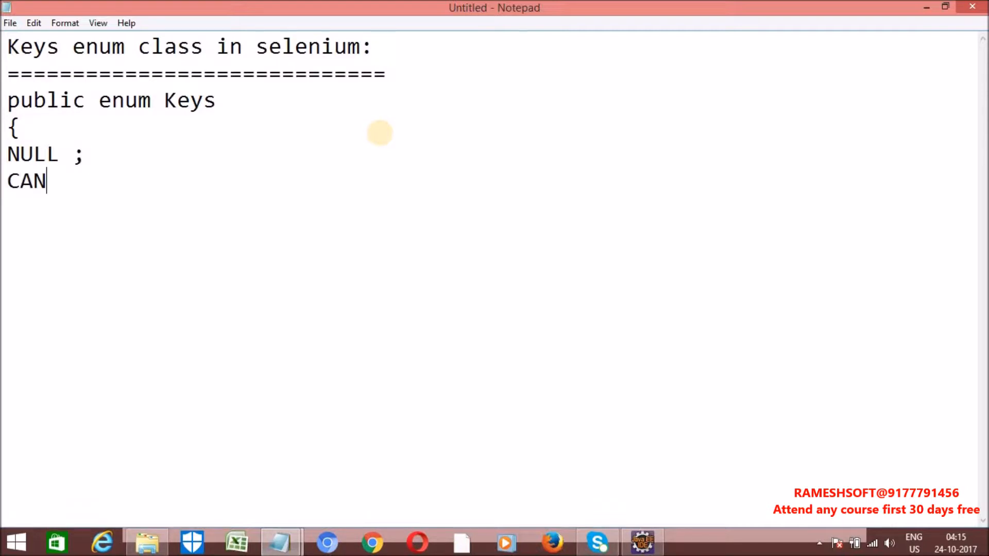
{"action": "type", "text": "CEL"}
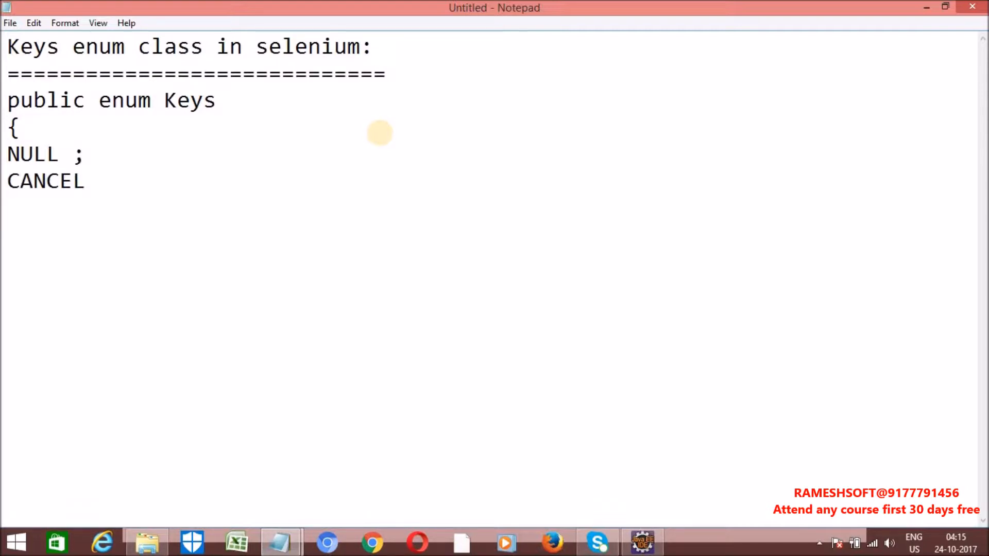
{"action": "type", "text": "ALT"}
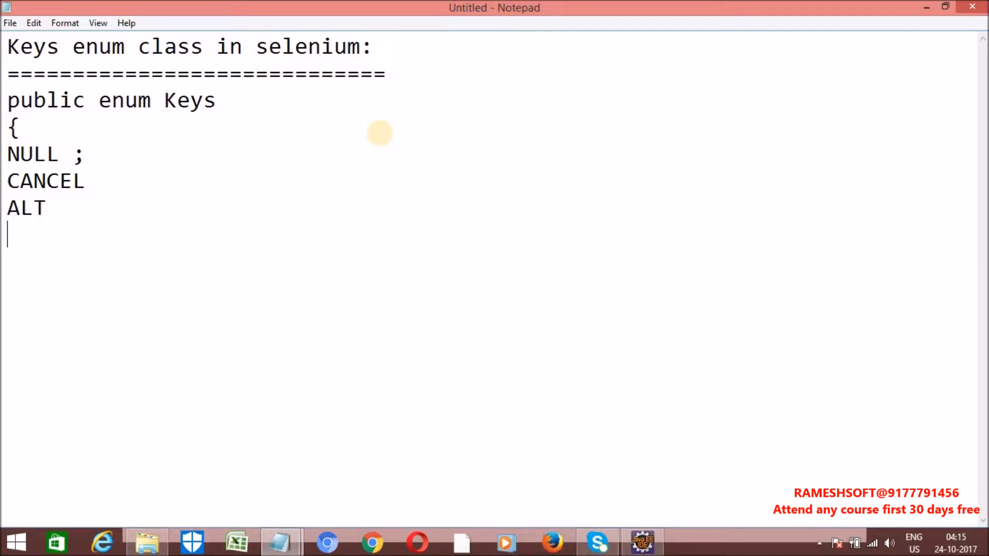
{"action": "type", "text": "TAB ;"}
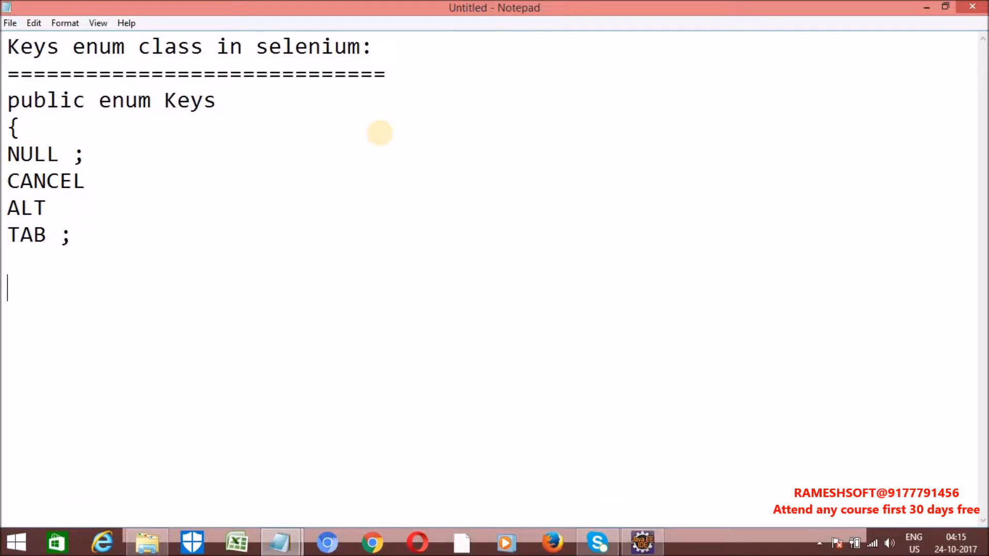
{"action": "type", "text": "}"}
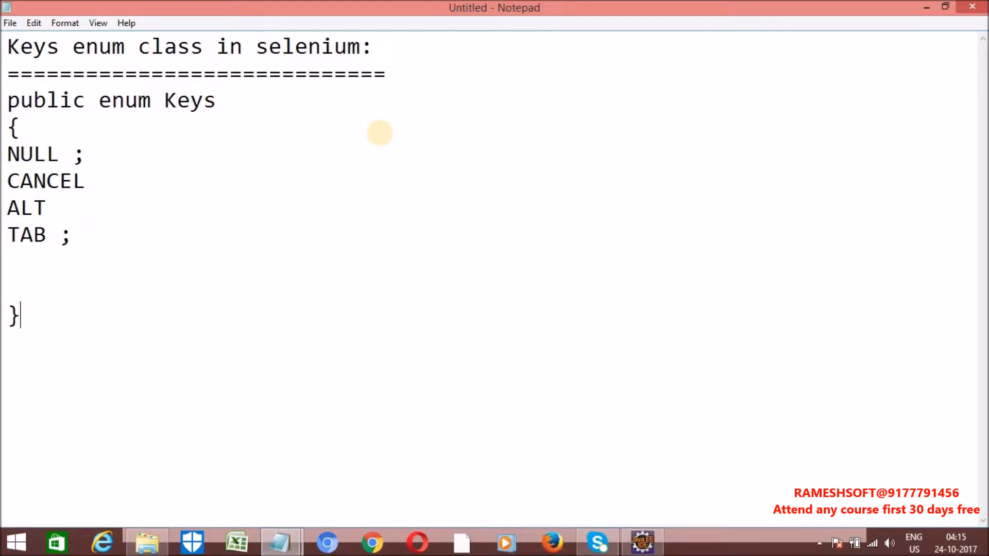
{"action": "mouse_move", "coordinate": [137, 212]}
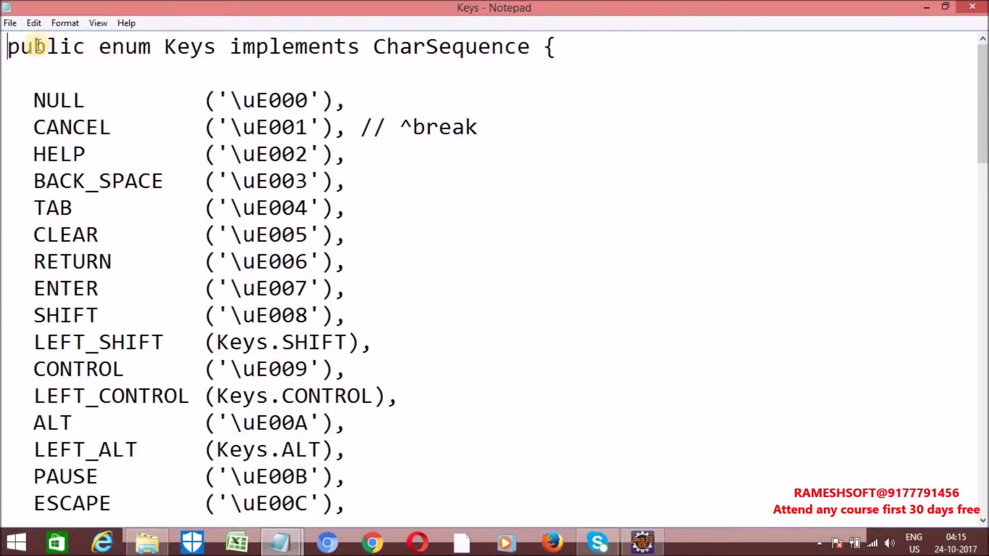
{"action": "mouse_move", "coordinate": [180, 54]}
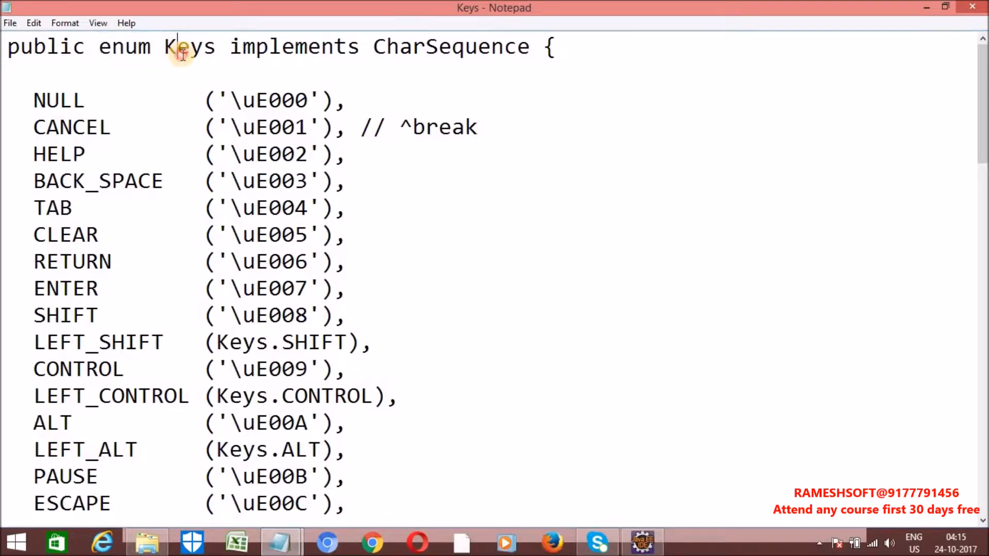
Inspect the Keys declaration: implements, CharSequence, the Keys name and the CANCEL constant.
{"action": "double_click", "coordinate": [293, 47]}
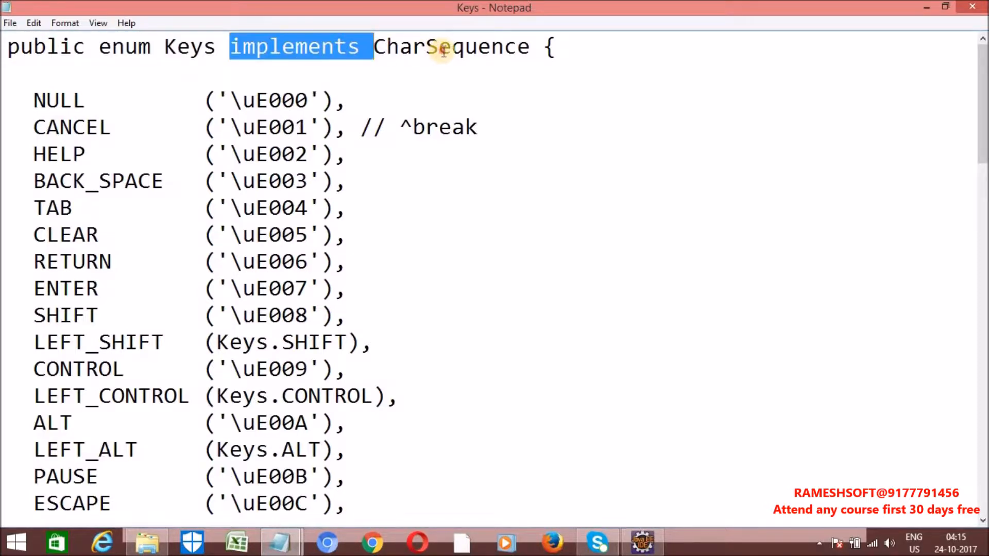
{"action": "double_click", "coordinate": [443, 46]}
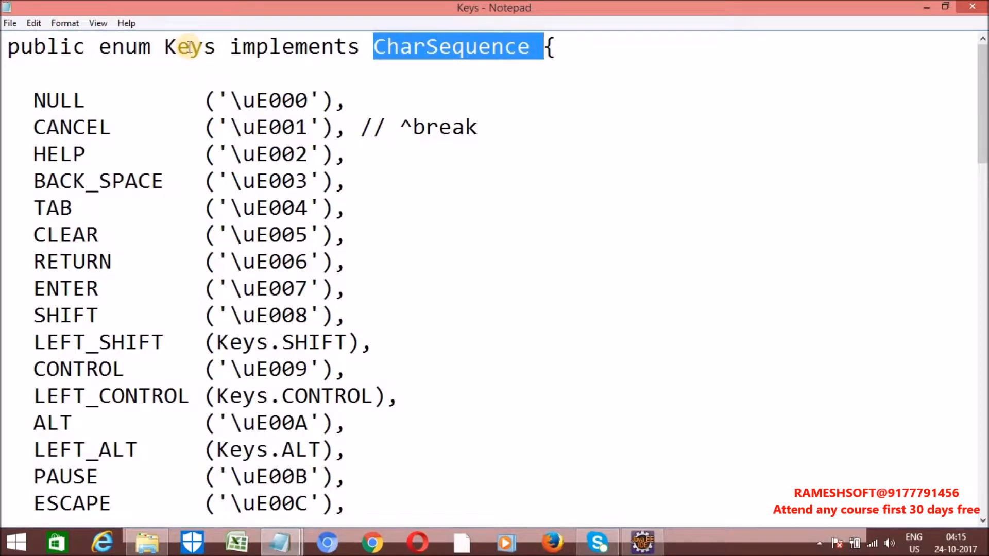
{"action": "double_click", "coordinate": [190, 48]}
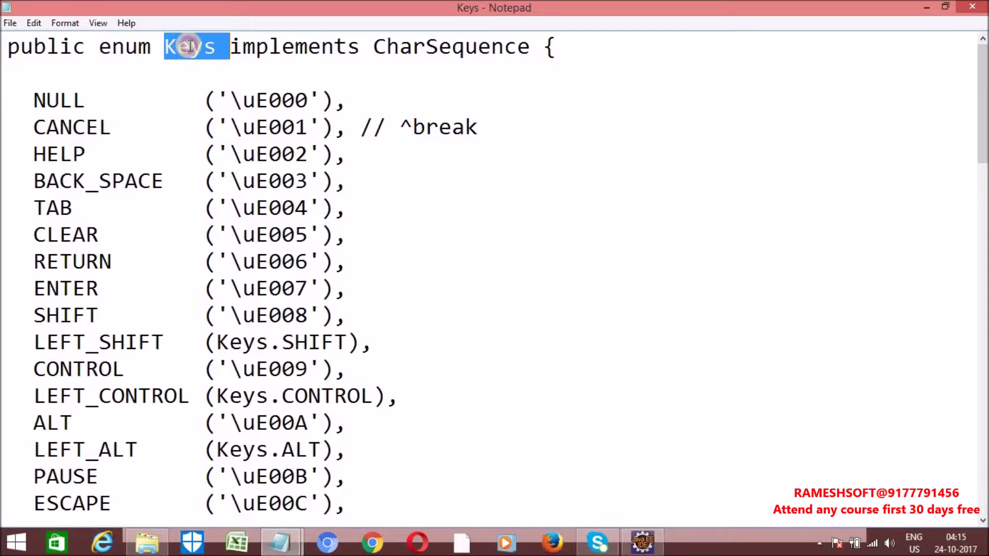
{"action": "mouse_move", "coordinate": [91, 97]}
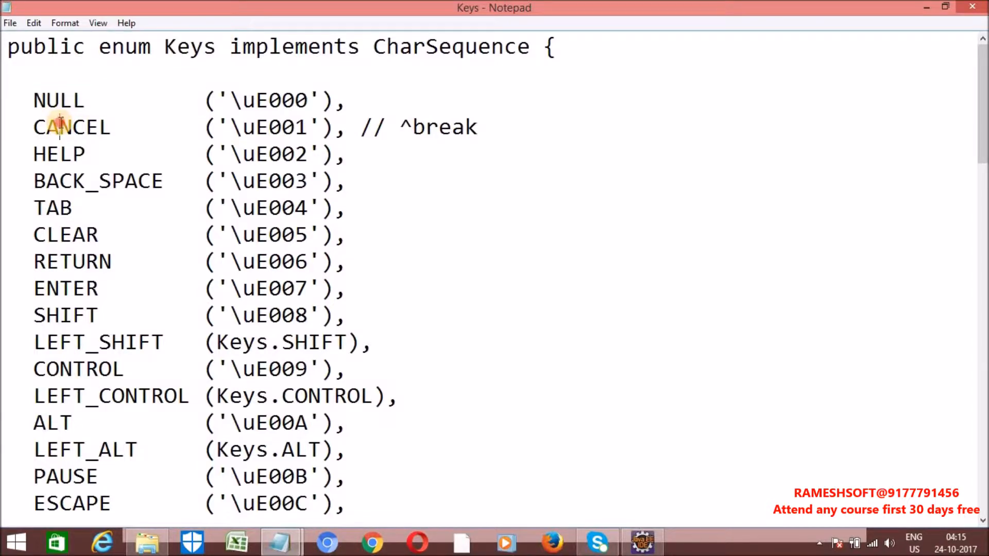
{"action": "double_click", "coordinate": [97, 180]}
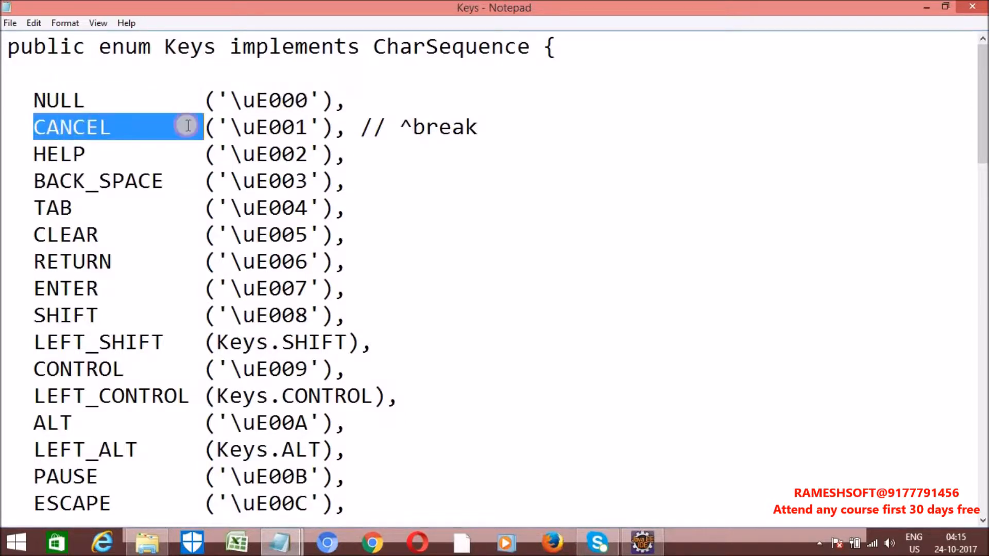
{"action": "left_click", "coordinate": [73, 180]}
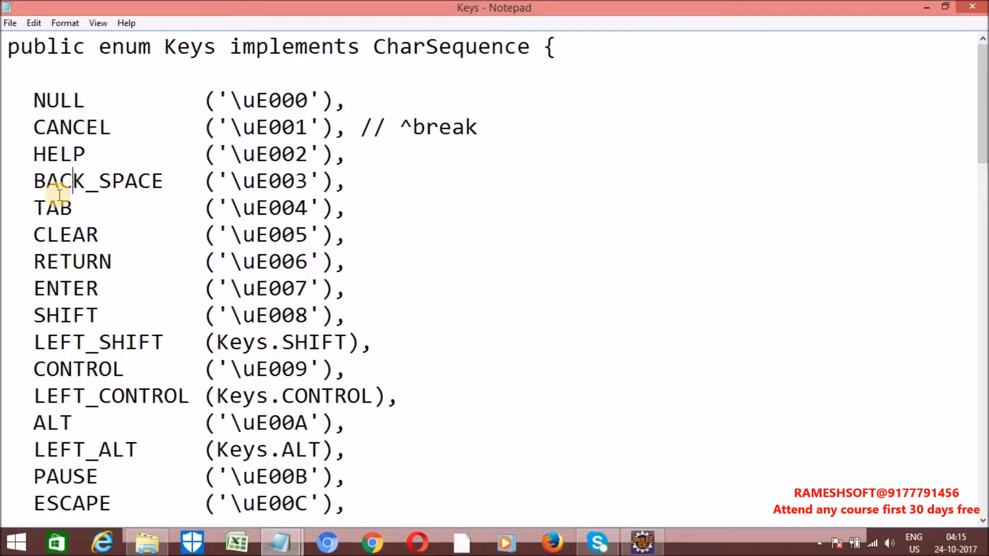
Look over the RETURN constant and lower entries, minimise the notes and return to Eclipse.
{"action": "left_click_drag", "start_coordinate": [57, 261], "coordinate": [57, 289]}
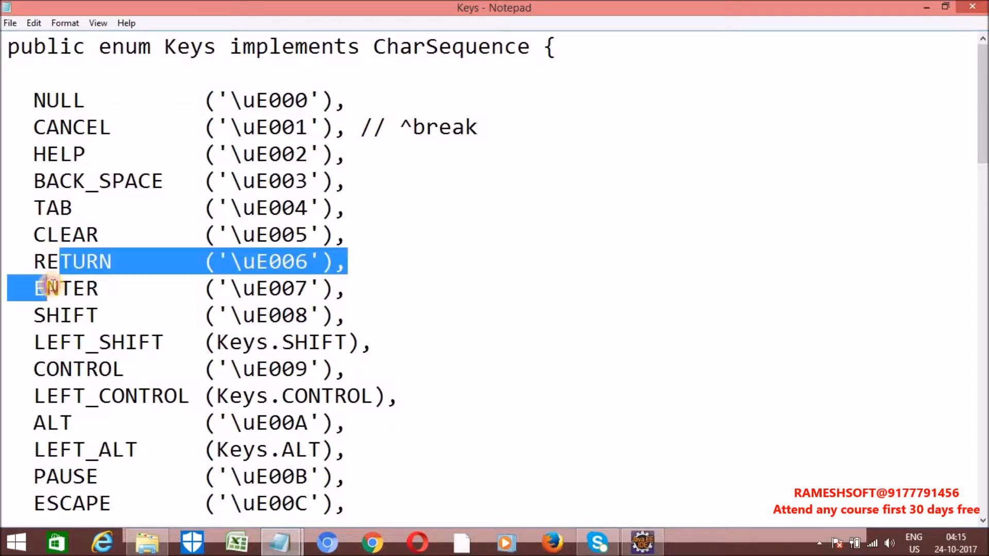
{"action": "left_click", "coordinate": [62, 316]}
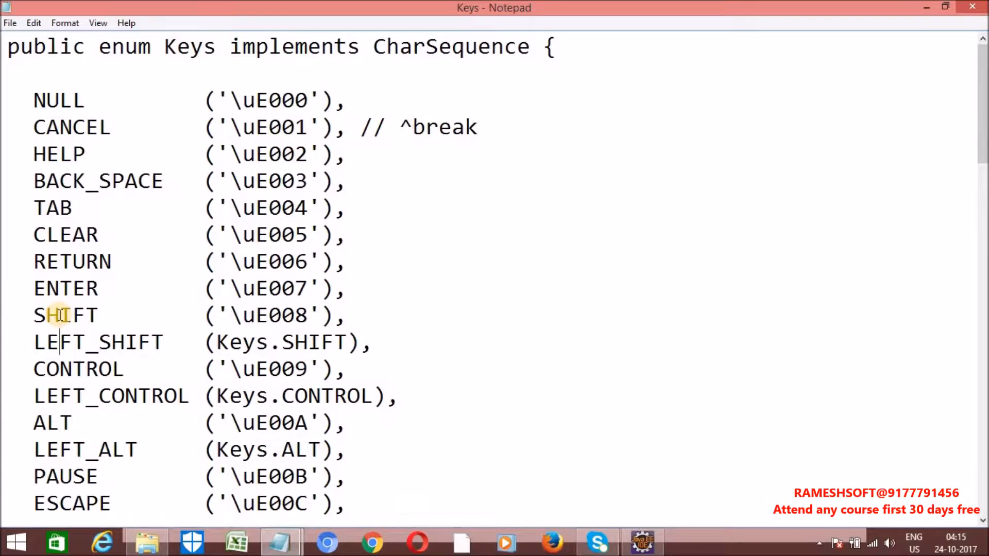
{"action": "scroll", "scroll_direction": "down", "scroll_amount": 3}
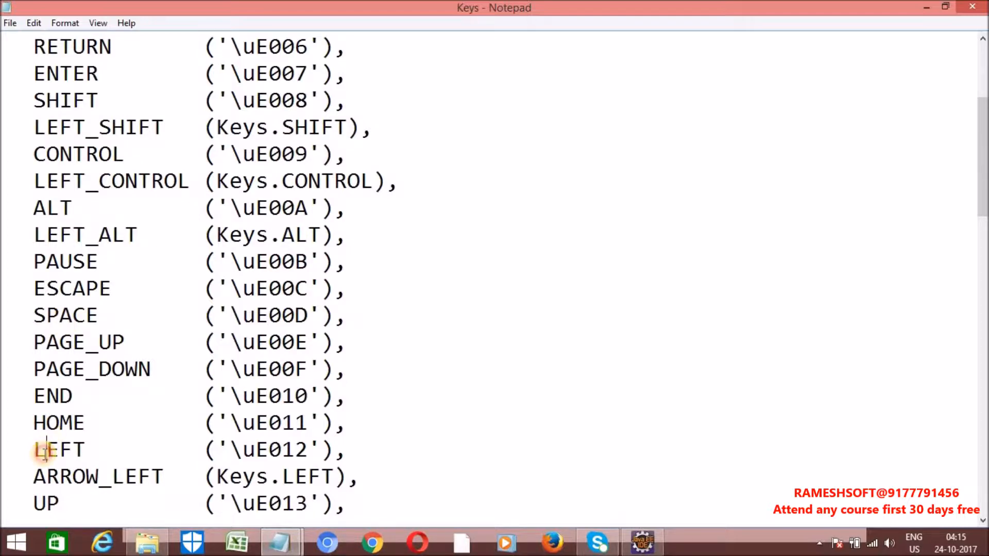
{"action": "double_click", "coordinate": [51, 395]}
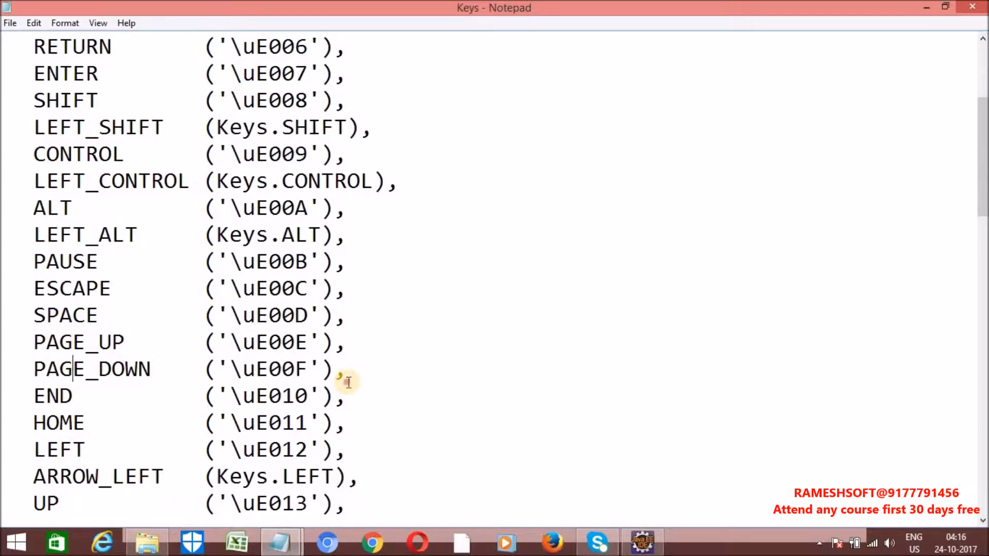
{"action": "mouse_move", "coordinate": [930, 25]}
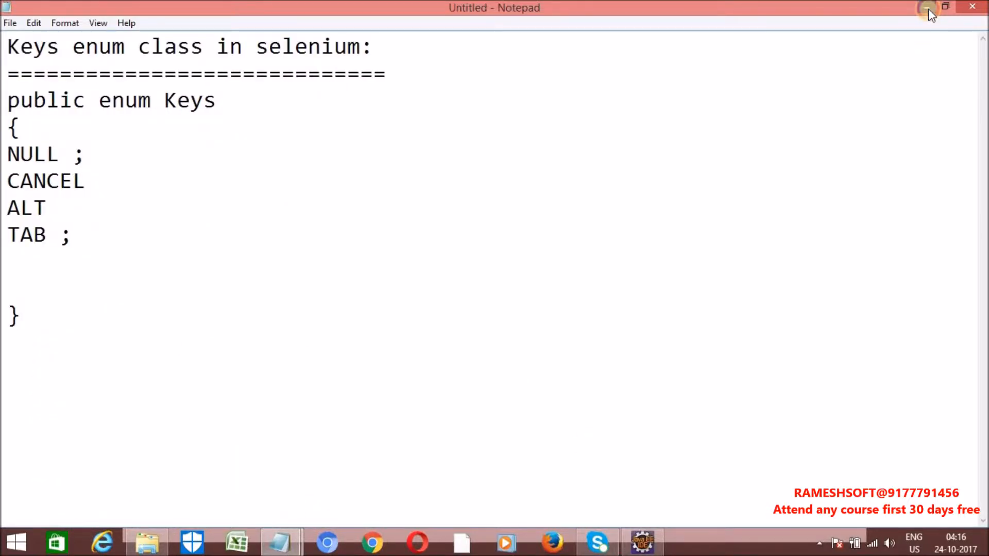
{"action": "left_click", "coordinate": [926, 7]}
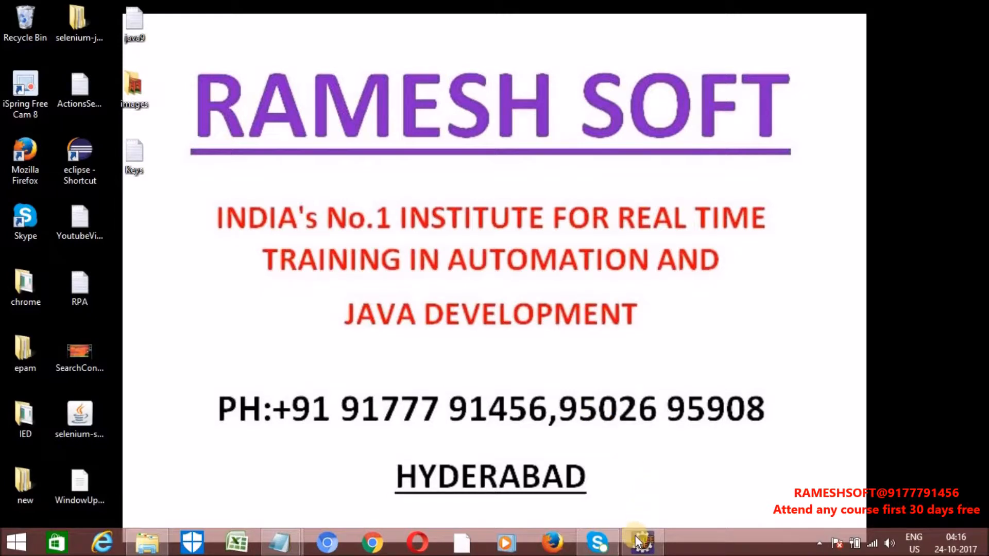
{"action": "left_click", "coordinate": [643, 542]}
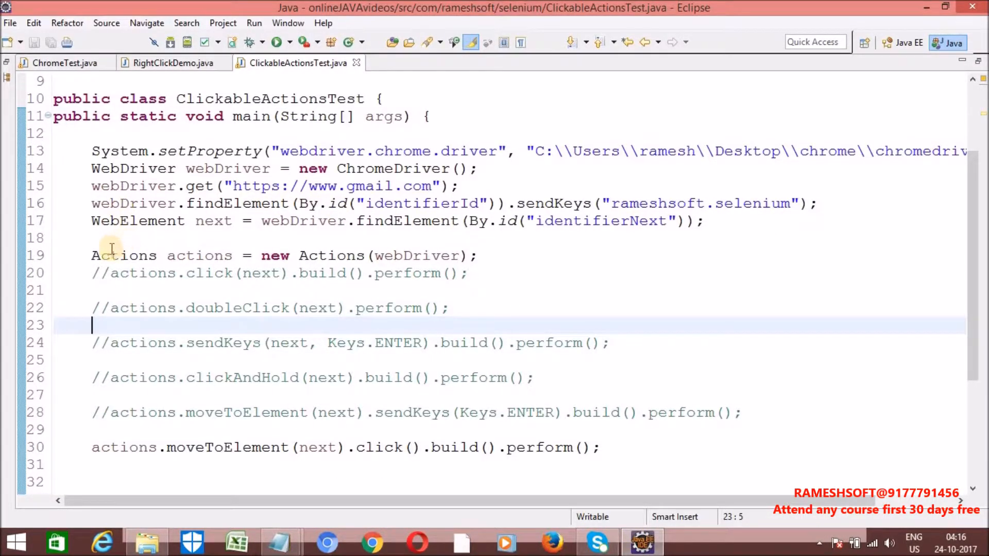
Remove the old action experiment lines and start on the empty line 19.
{"action": "left_click", "coordinate": [126, 256]}
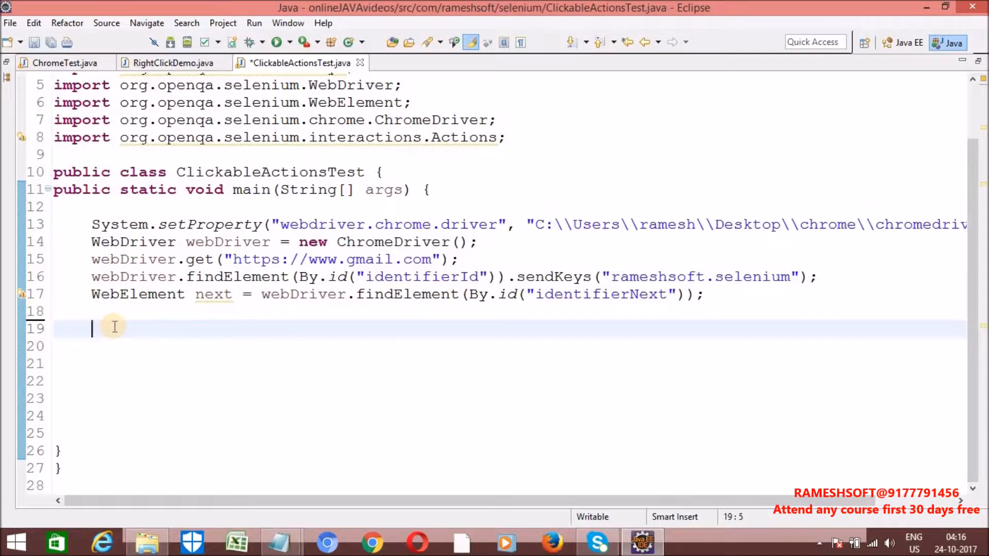
{"action": "key", "text": "ctrl+s"}
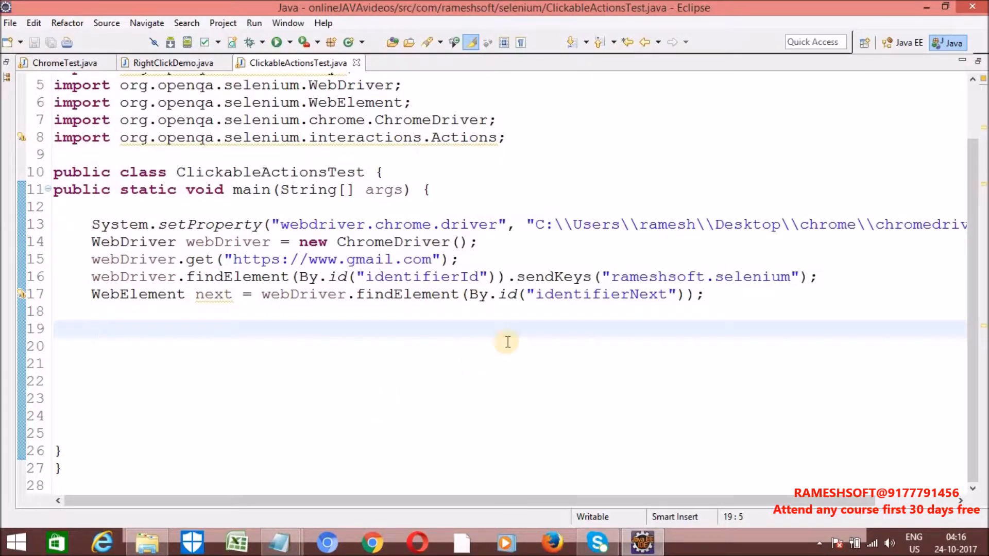
{"action": "double_click", "coordinate": [211, 295]}
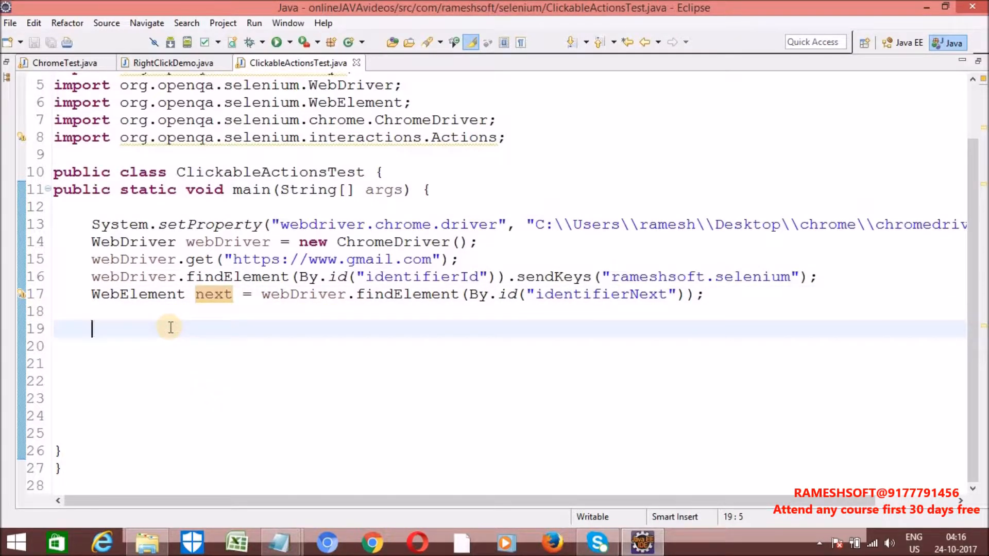
Declare Actions actions = new Actions(webDriver) using the WebDriver constructor from content assist.
{"action": "type", "text": "Act"}
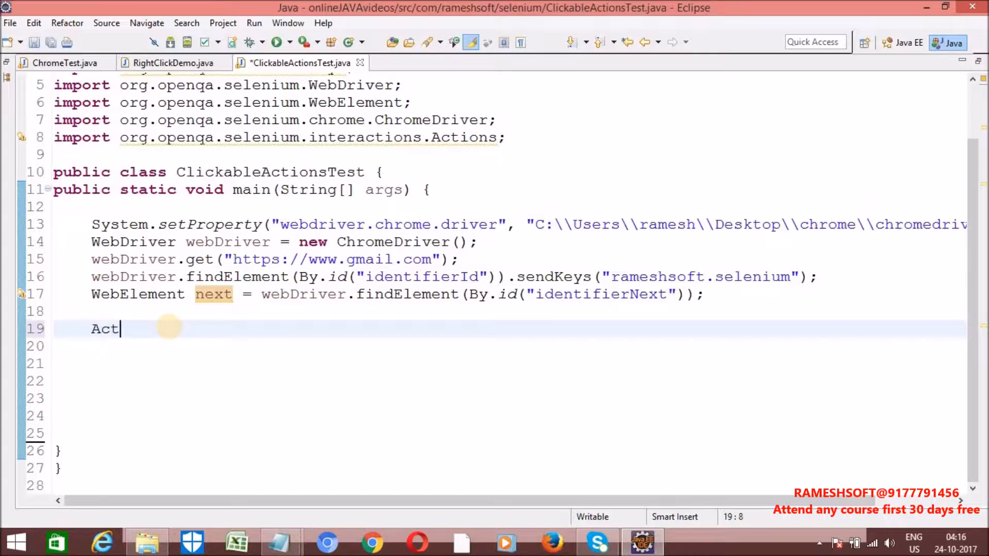
{"action": "type", "text": "ions"}
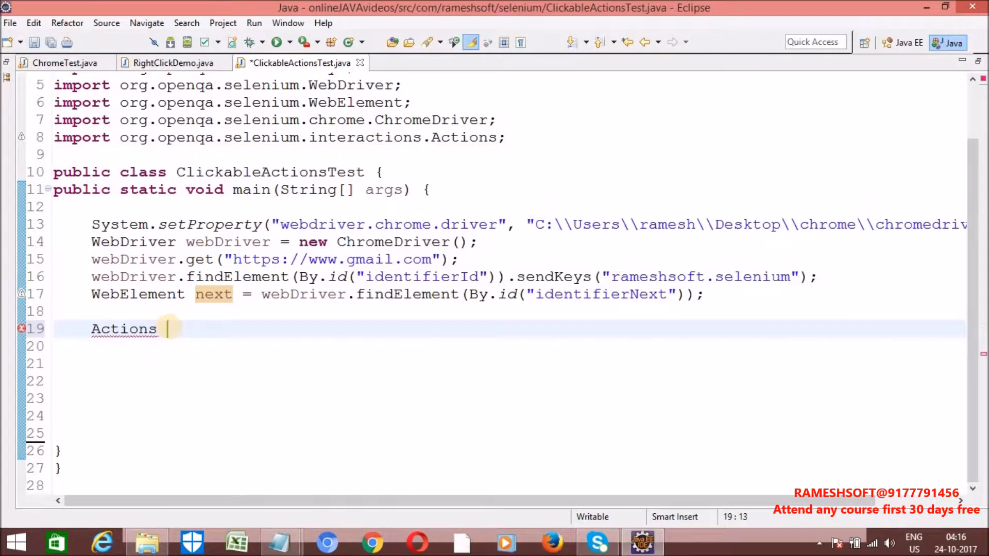
{"action": "type", "text": "actions ="}
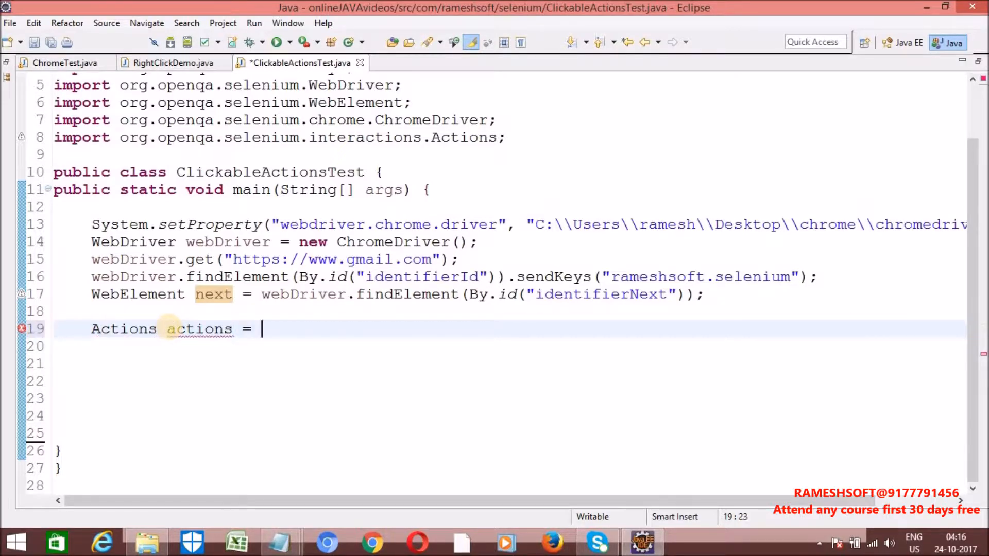
{"action": "type", "text": "new Ac"}
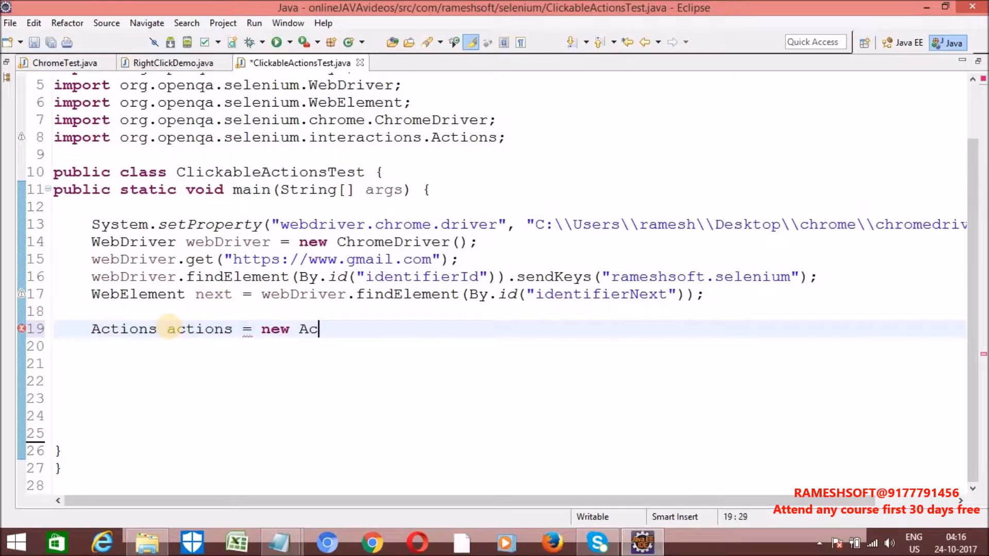
{"action": "type", "text": "tion"}
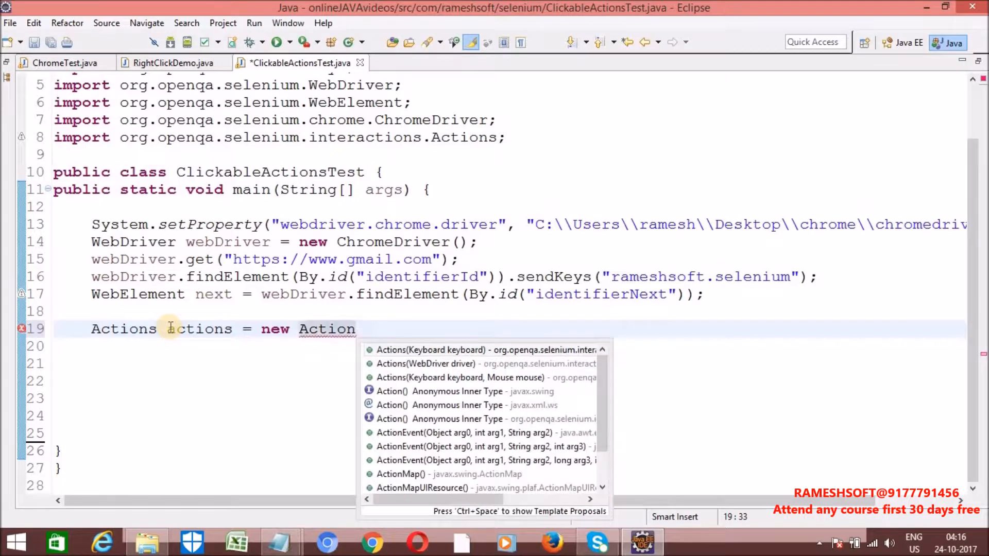
{"action": "left_click", "coordinate": [424, 364]}
{"action": "type", "text": "a"}
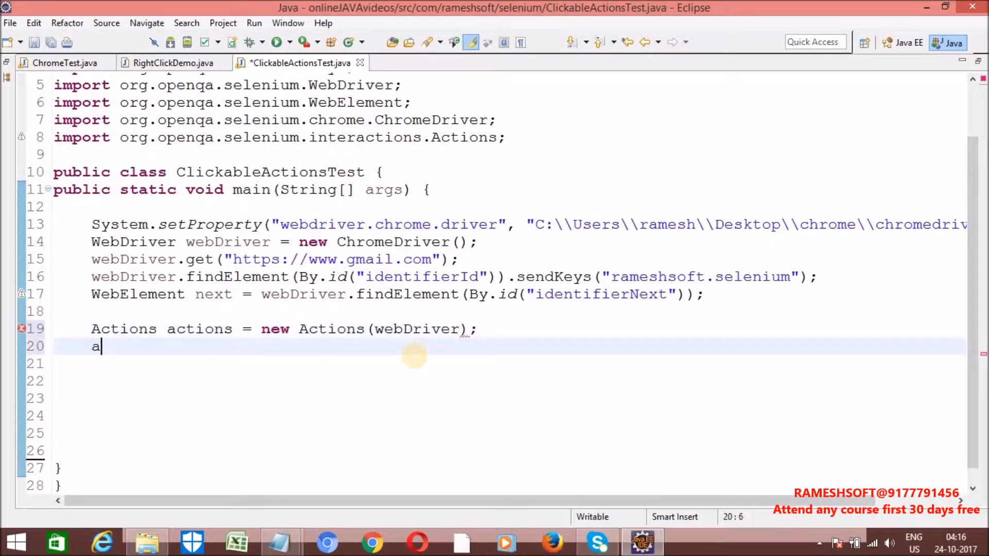
{"action": "type", "text": "ctions"}
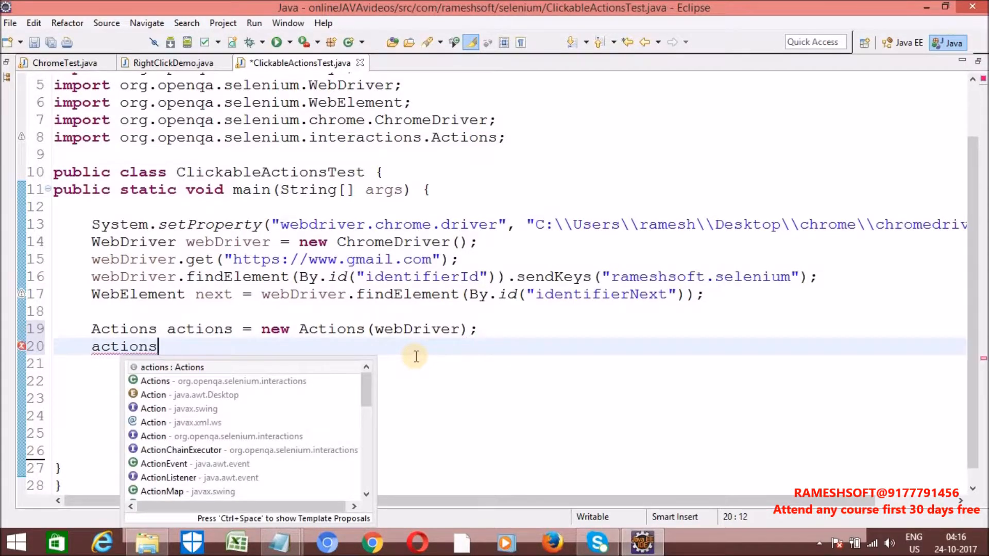
Begin actions.sendKeys(next, Keys) with the element-taking sendKeys variant.
{"action": "type", "text": "."}
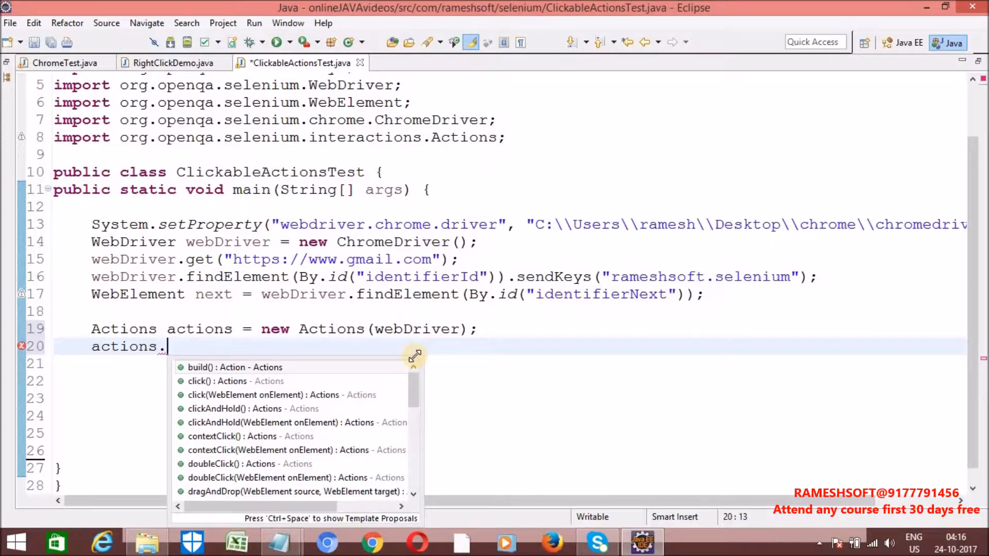
{"action": "type", "text": "se"}
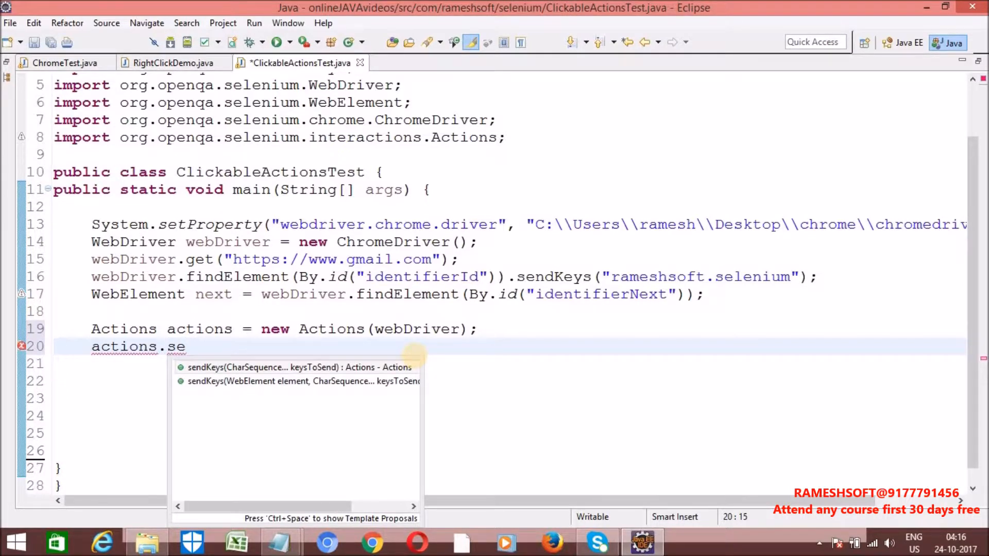
{"action": "mouse_move", "coordinate": [292, 385]}
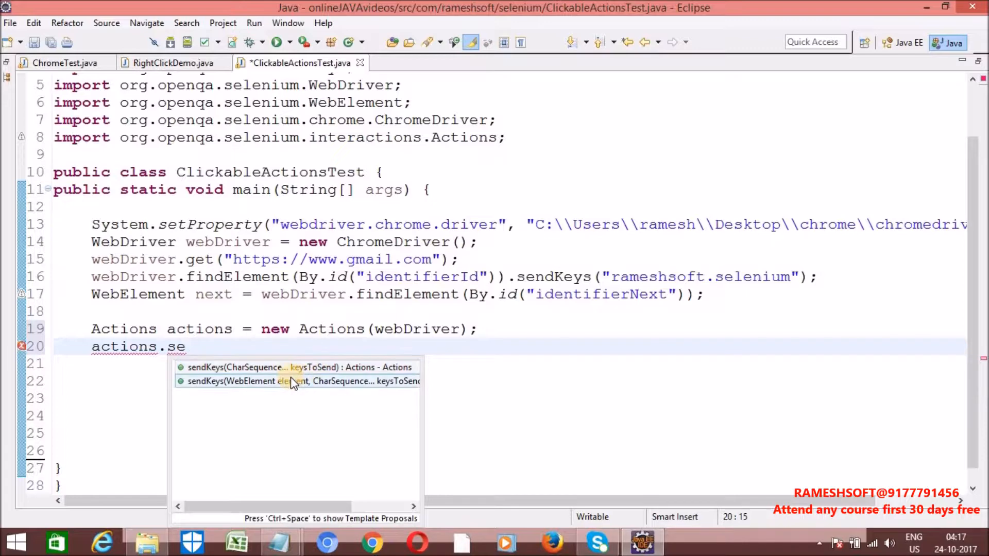
{"action": "left_click", "coordinate": [293, 381]}
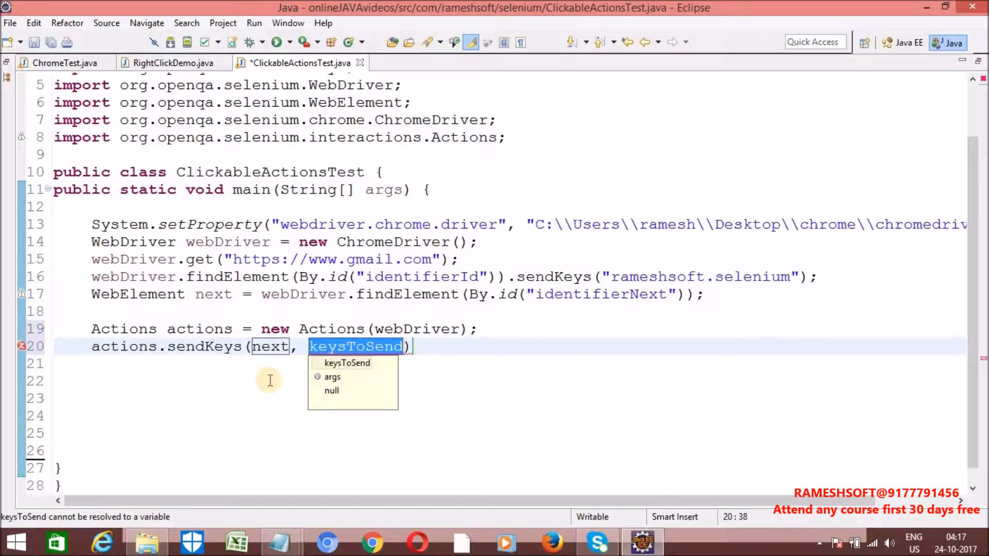
{"action": "type", "text": "K"}
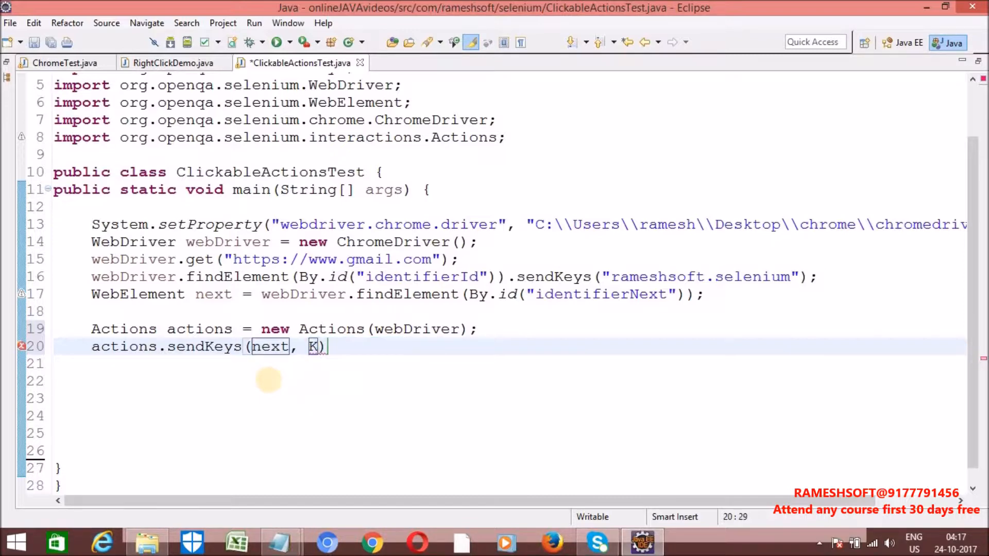
{"action": "type", "text": "eys"}
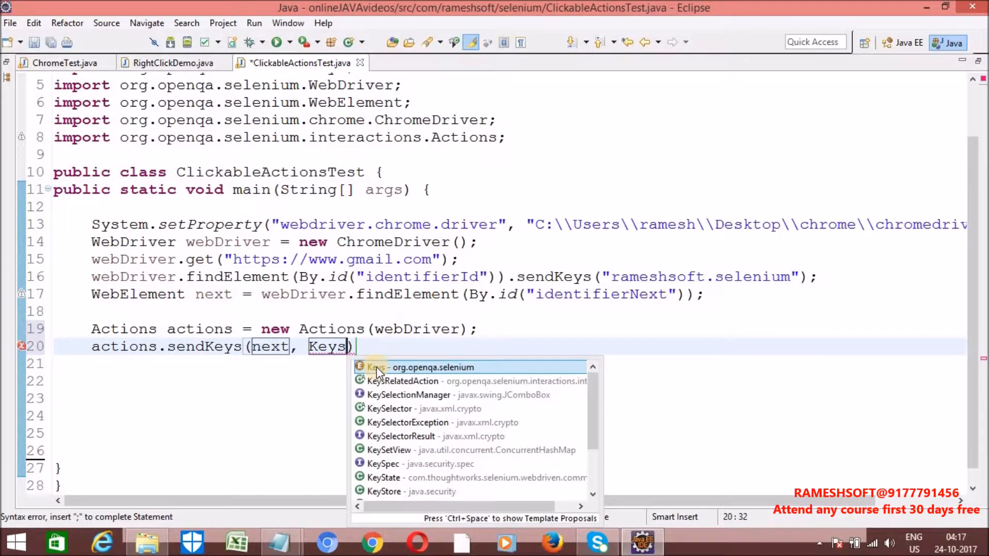
{"action": "mouse_move", "coordinate": [397, 376]}
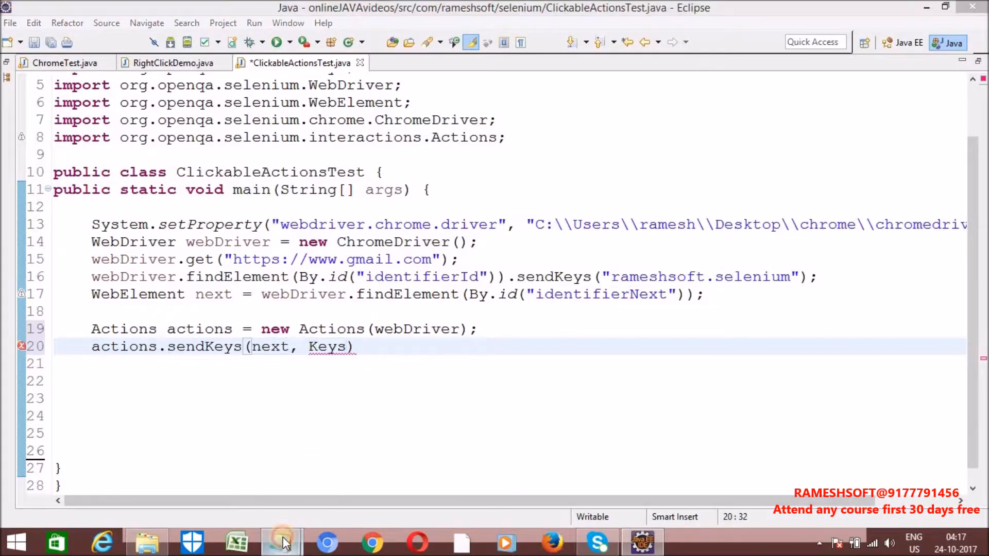
Check the ENTER key name in the Notepad Keys list, then return to the Eclipse editor.
{"action": "left_click", "coordinate": [281, 542]}
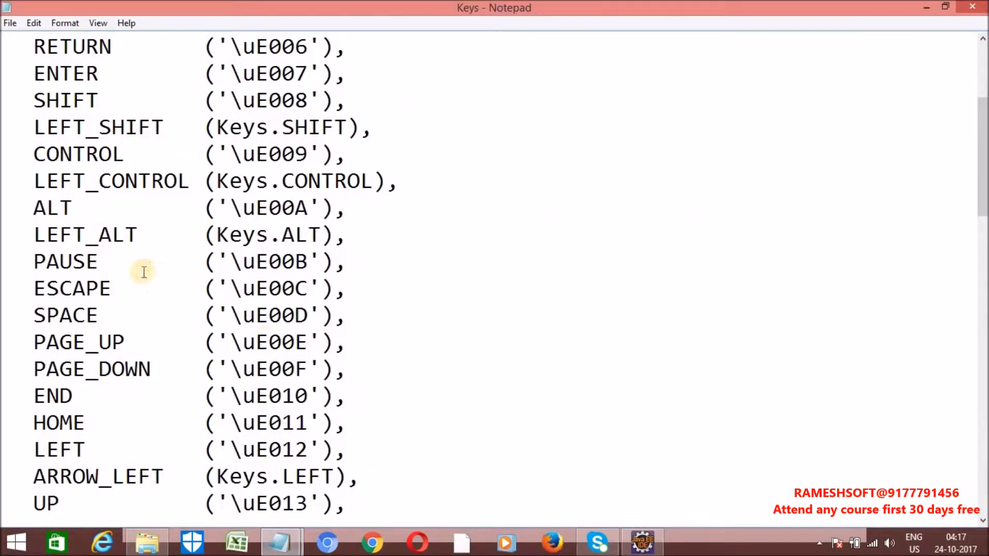
{"action": "double_click", "coordinate": [66, 74]}
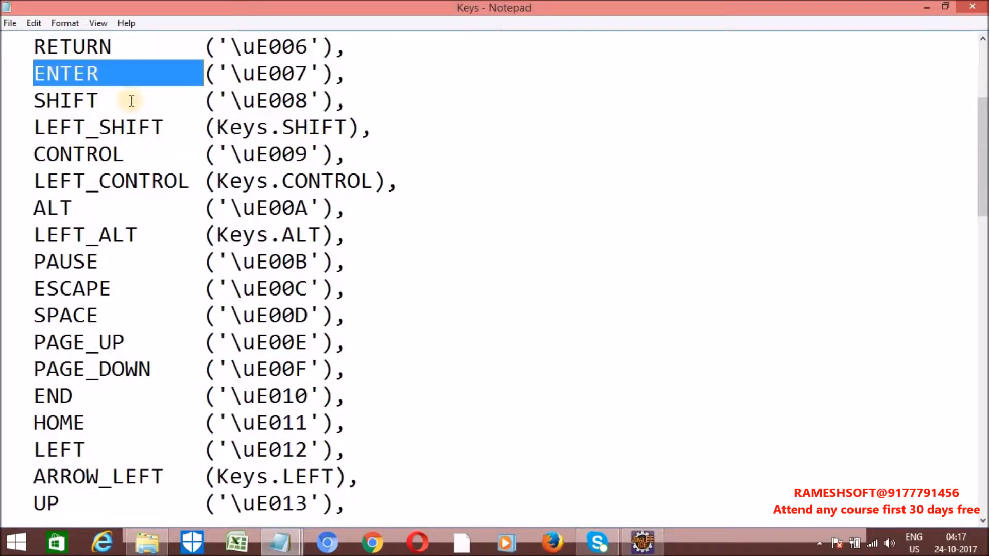
{"action": "mouse_move", "coordinate": [98, 154]}
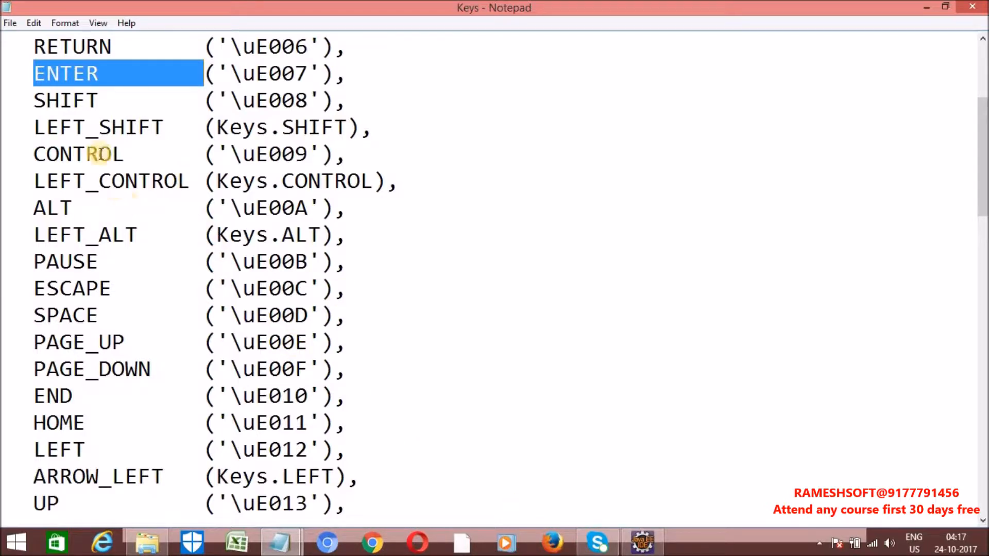
{"action": "mouse_move", "coordinate": [57, 95]}
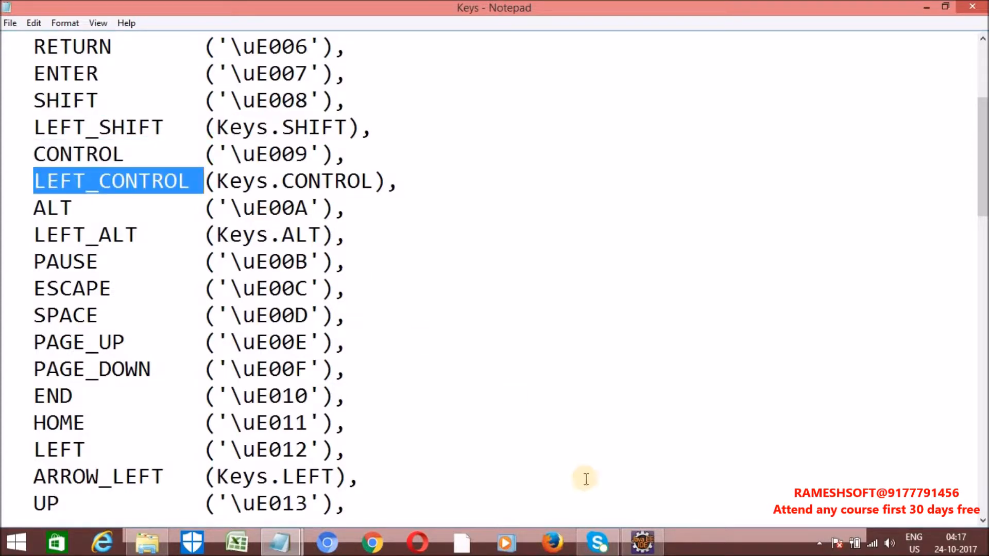
{"action": "left_click", "coordinate": [643, 542]}
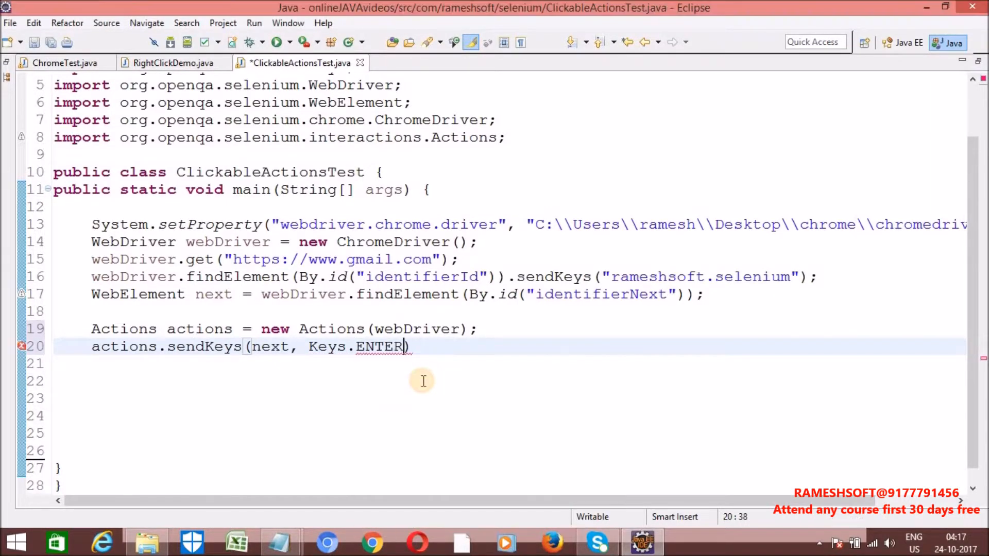
Finish the Keys.ENTER line with .build().perform();, save, and run as Java Application.
{"action": "type", "text": ".b"}
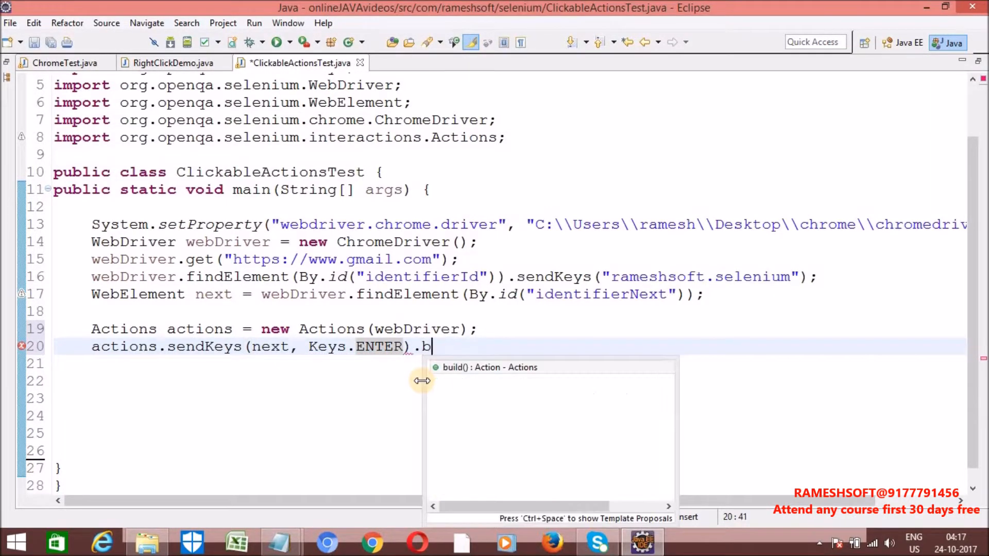
{"action": "type", "text": "uild().perform();"}
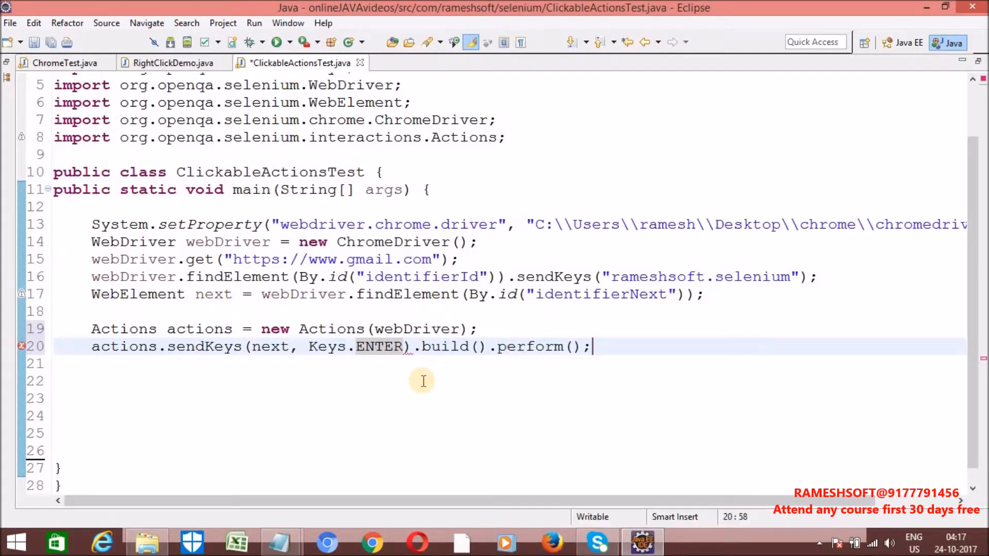
{"action": "key", "text": "ctrl+s"}
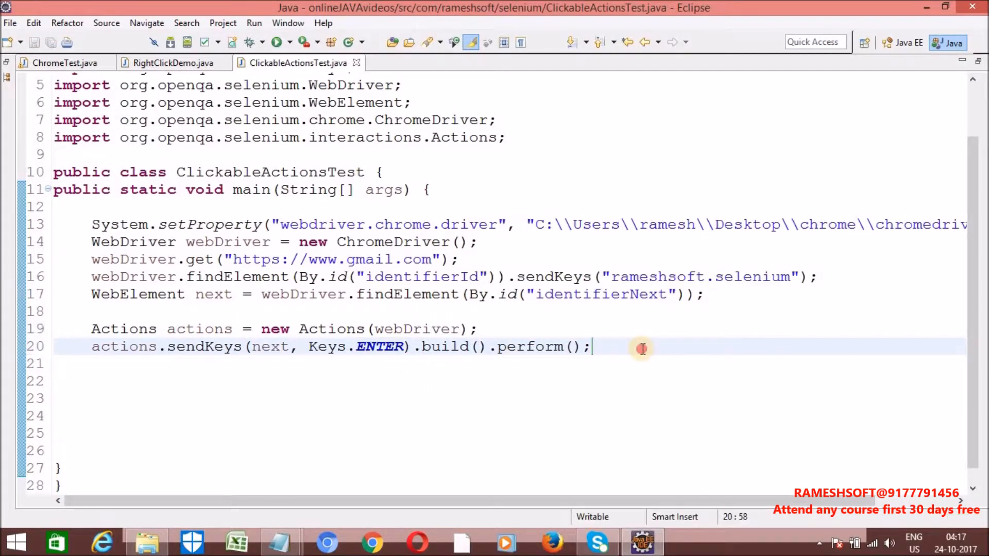
{"action": "right_click", "coordinate": [642, 348]}
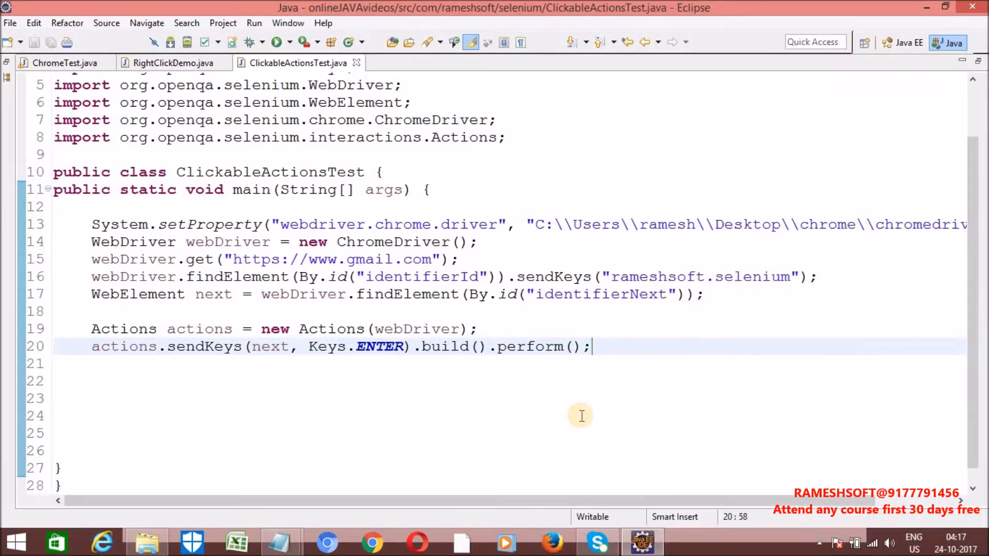
{"action": "left_click", "coordinate": [276, 41]}
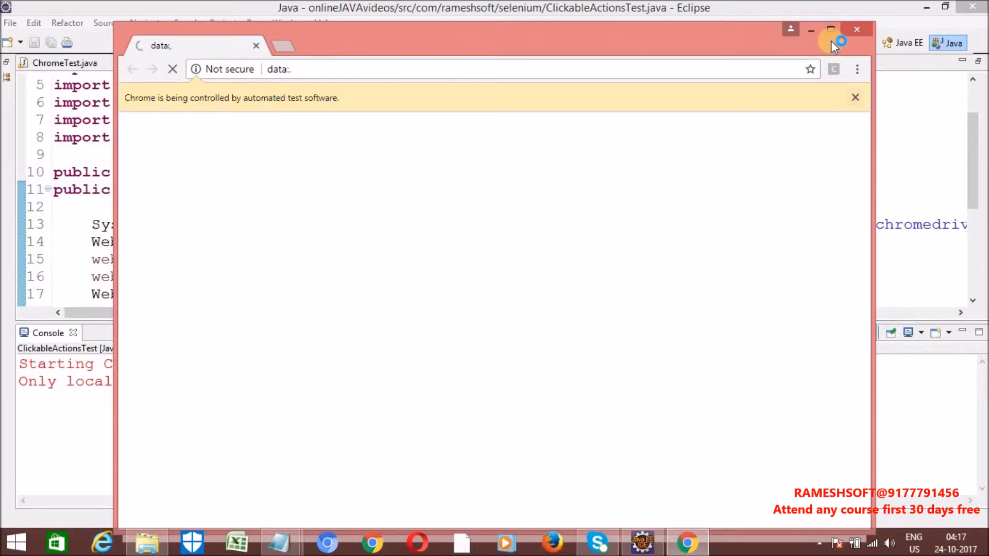
Maximize automated Chrome, watch rameshsoft.selenium fill the Gmail username, then return to the console.
{"action": "left_click", "coordinate": [829, 30]}
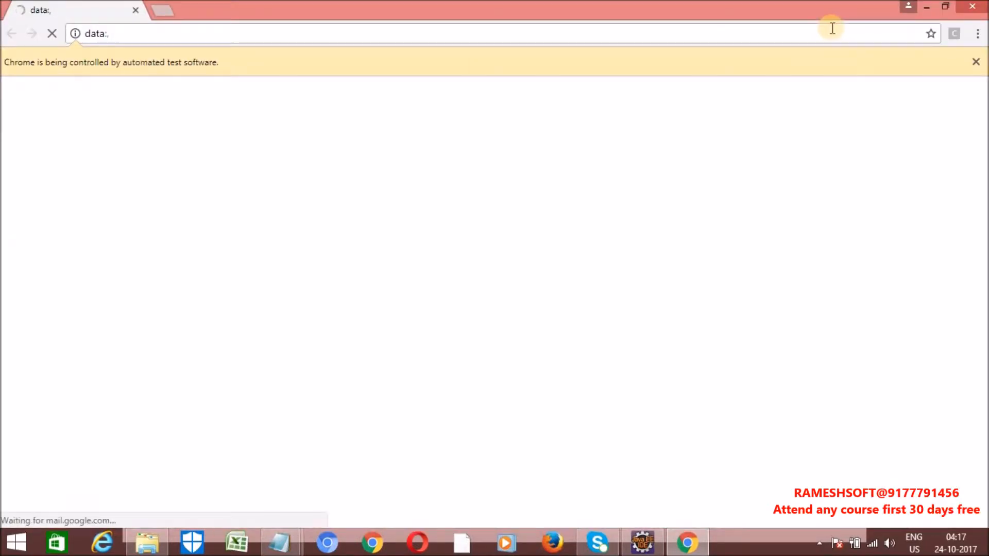
{"action": "type", "text": "rameshsoft.selenium"}
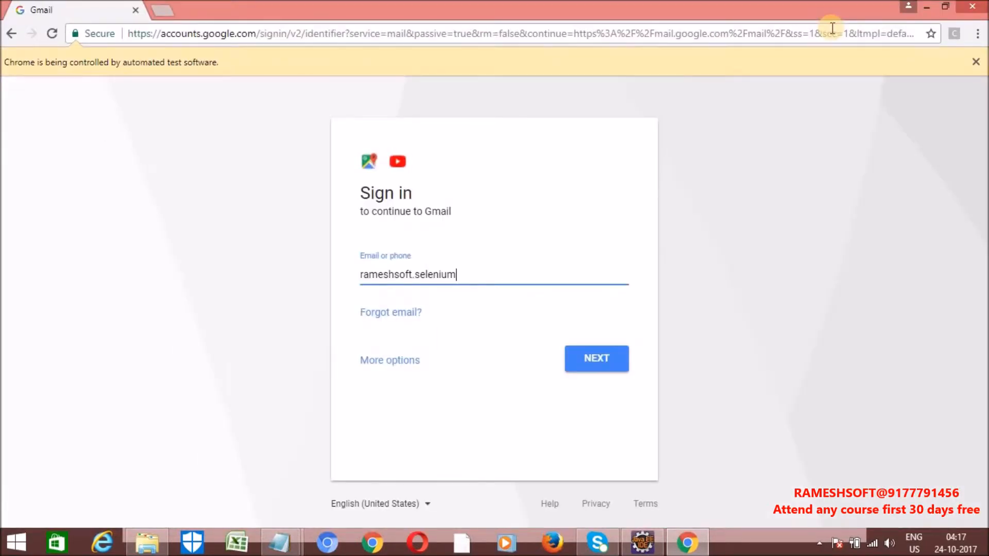
{"action": "left_click", "coordinate": [596, 359]}
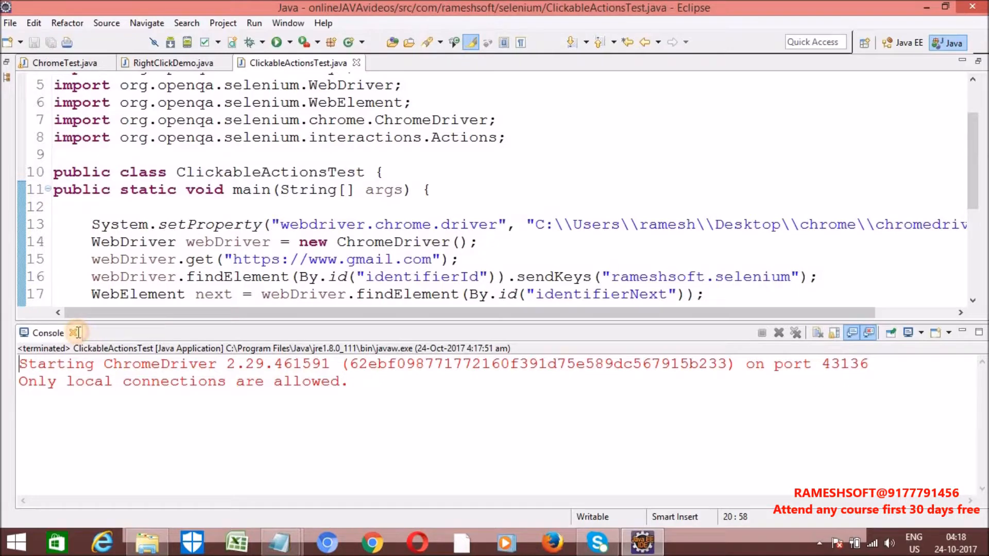
Inspect the RETURN constant in RightClickDemo.java, then go back to ClickableActionsTest.java.
{"action": "left_click", "coordinate": [171, 61]}
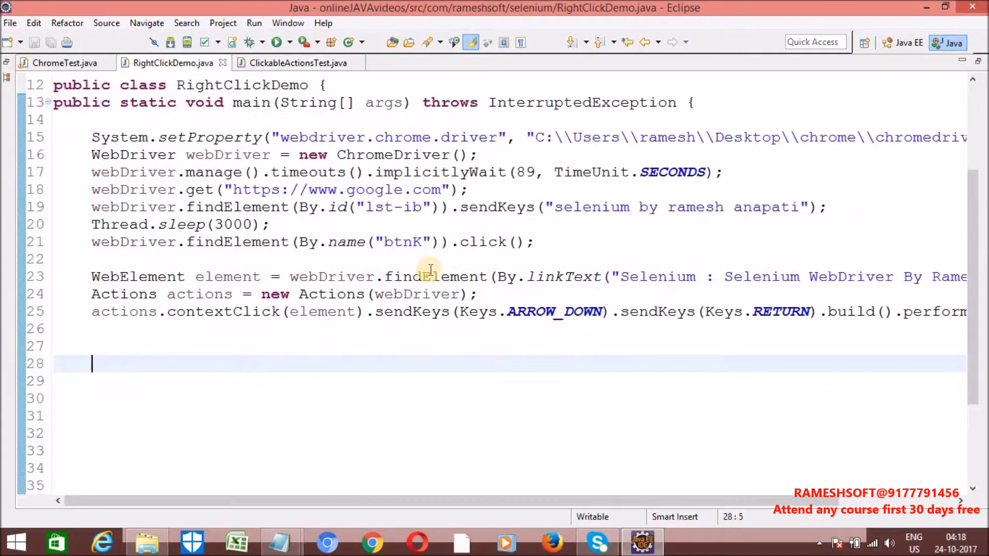
{"action": "double_click", "coordinate": [532, 311]}
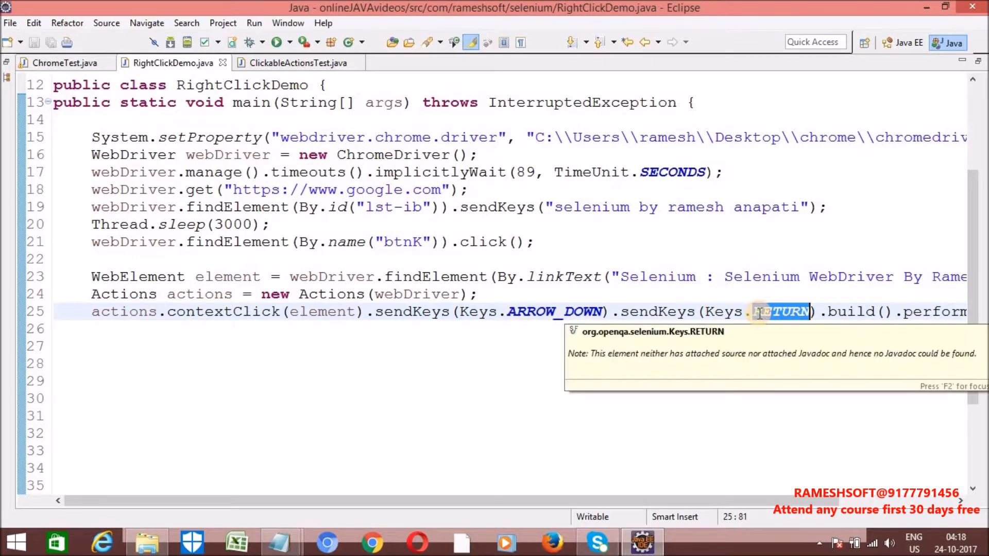
{"action": "left_click", "coordinate": [563, 241]}
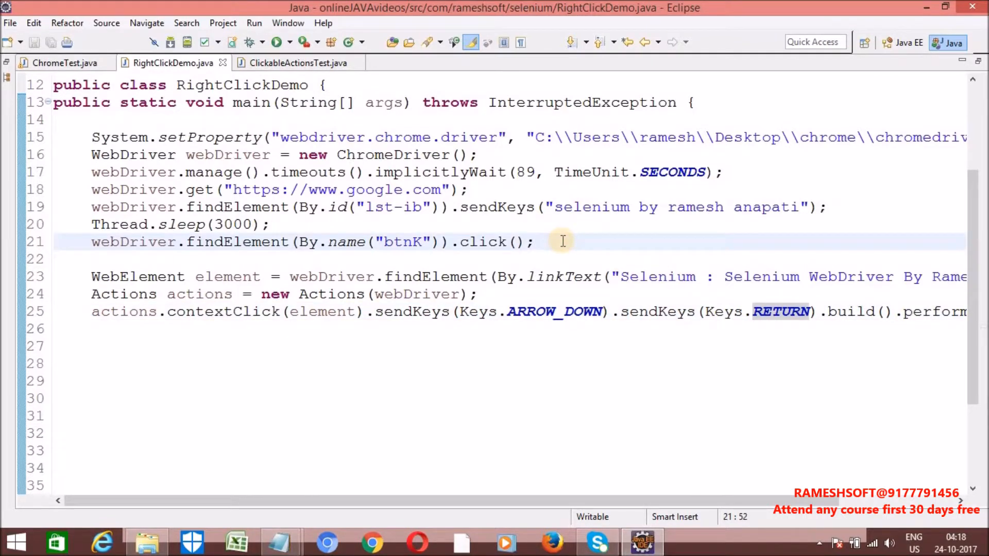
{"action": "mouse_move", "coordinate": [759, 341]}
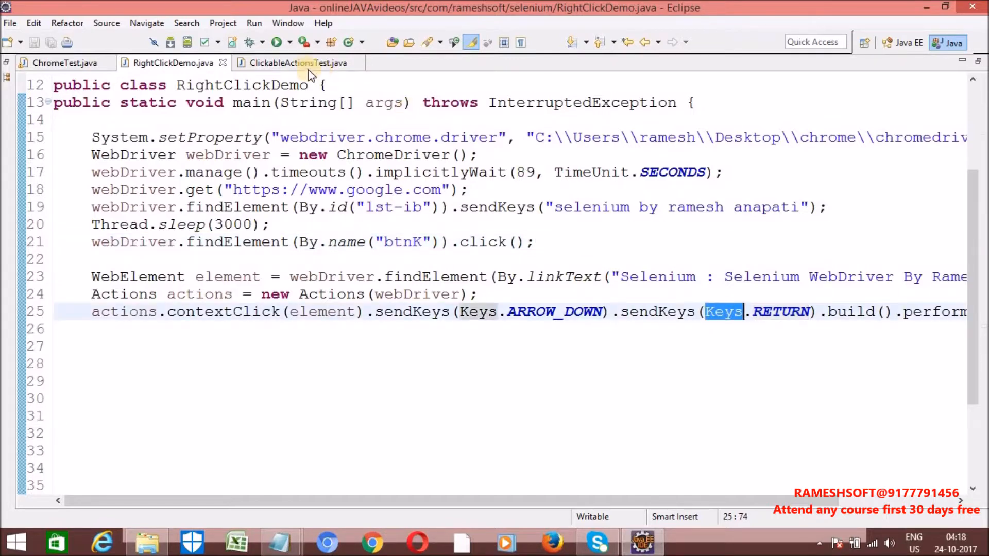
{"action": "left_click", "coordinate": [297, 62]}
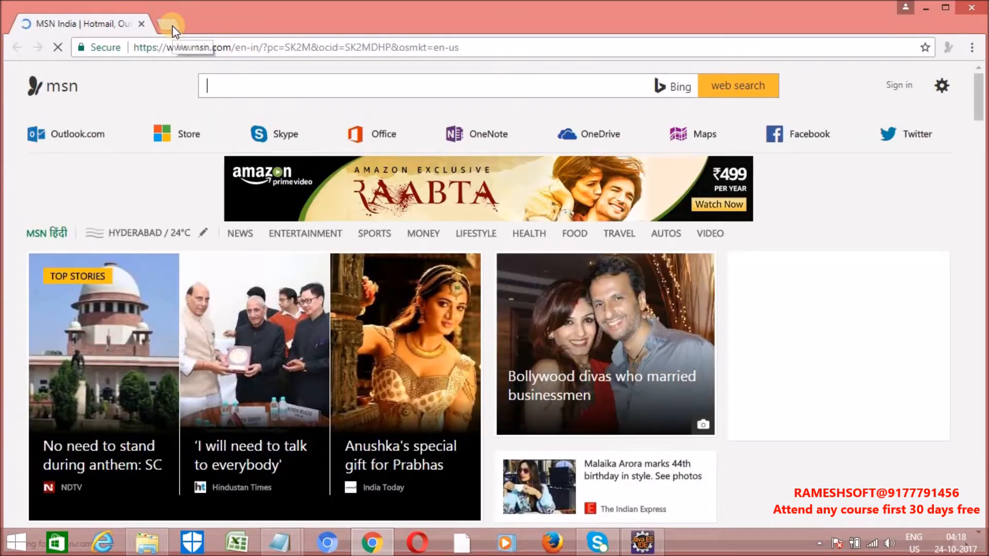
Open a new Chrome tab beside the MSN page and close it again.
{"action": "left_click", "coordinate": [173, 18]}
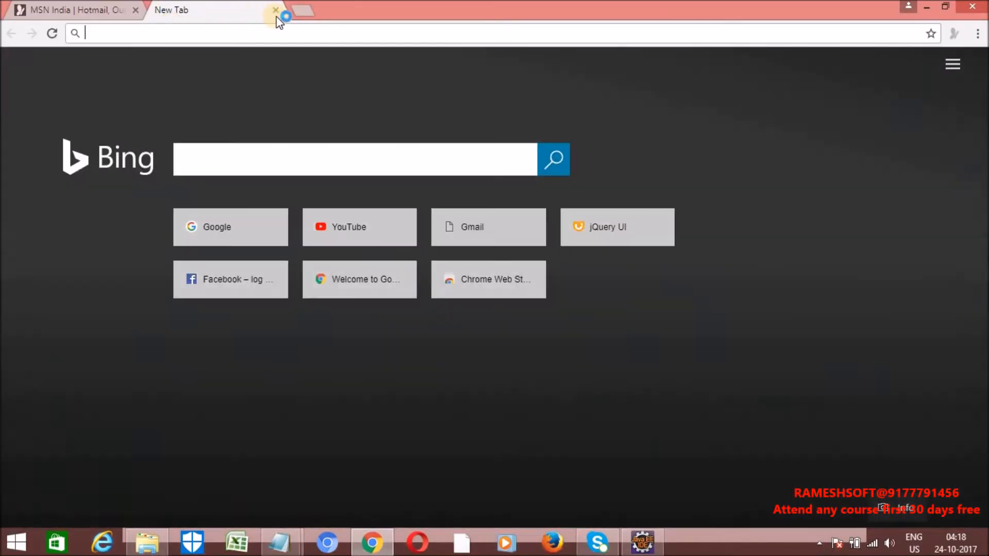
{"action": "left_click", "coordinate": [274, 10]}
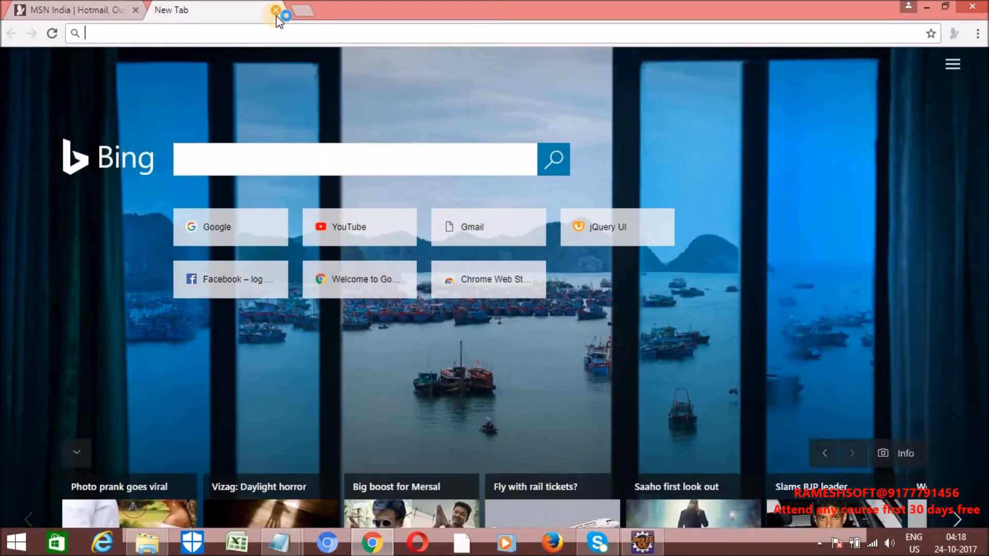
{"action": "left_click", "coordinate": [272, 10]}
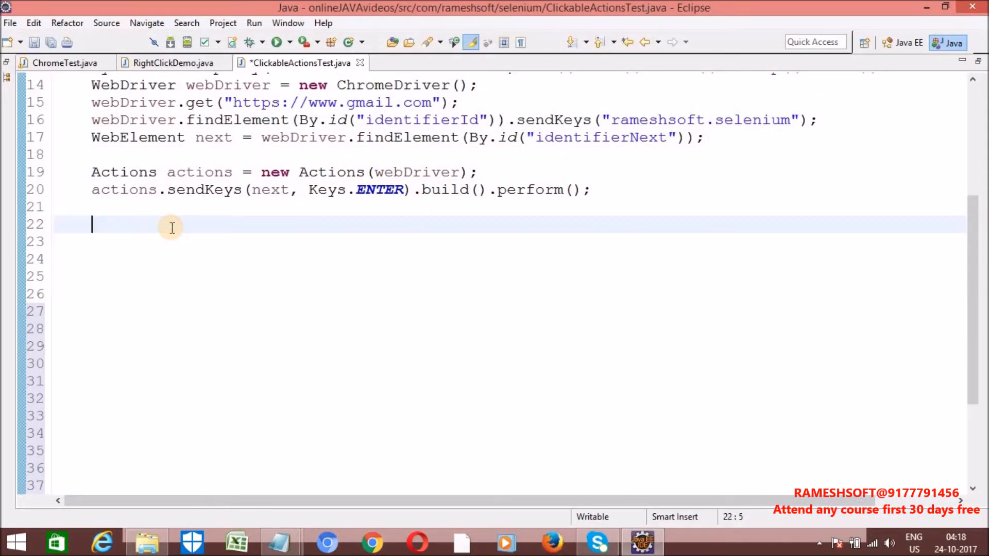
Add actions.sendKeys(Keys.TAB).build().perform(); on line 22.
{"action": "type", "text": "act"}
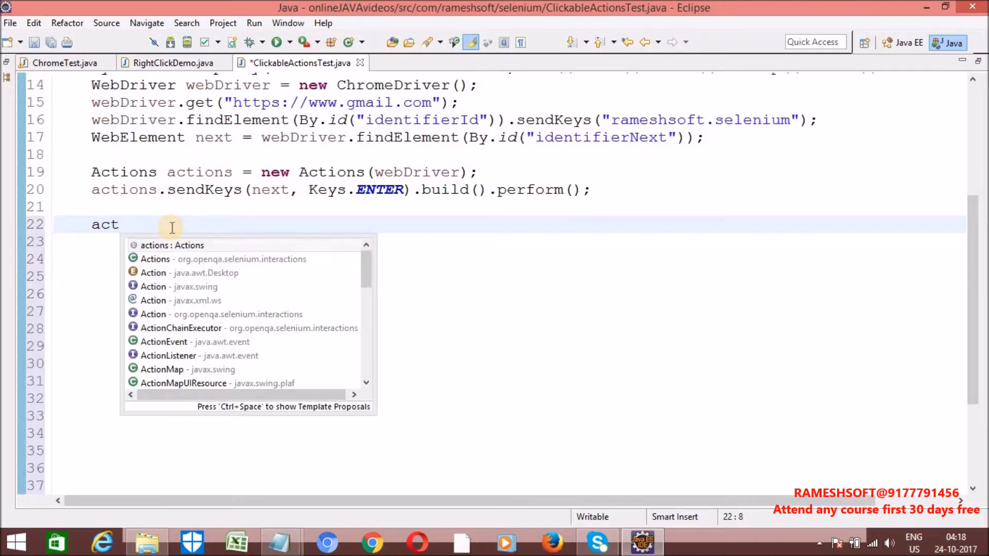
{"action": "type", "text": "ions.sendKeys(keysToSend"}
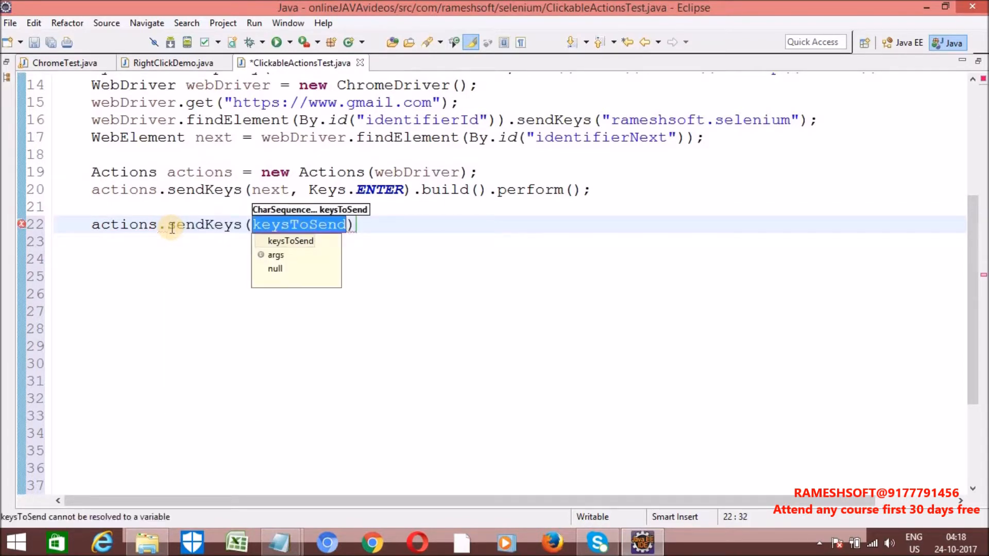
{"action": "type", "text": "KEYS"}
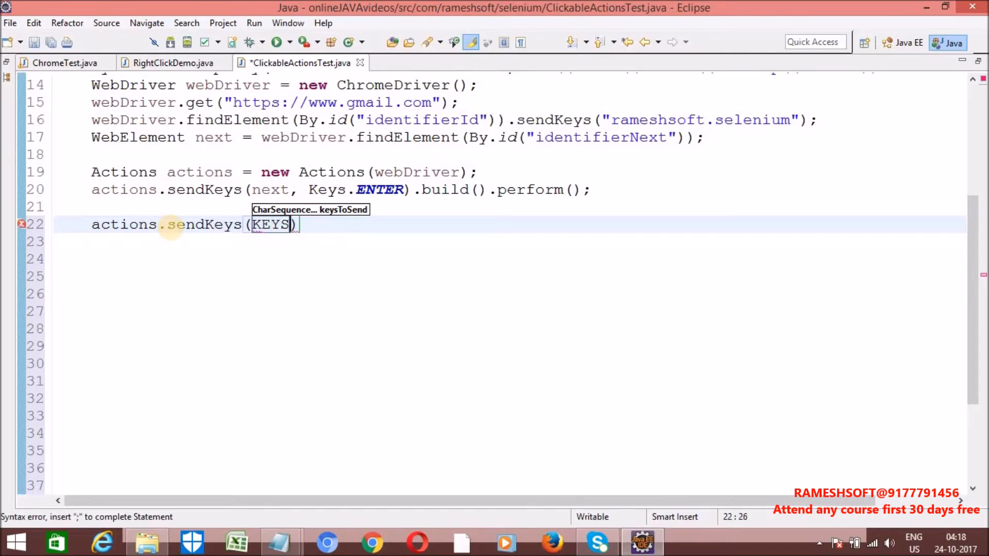
{"action": "type", "text": "Keys."}
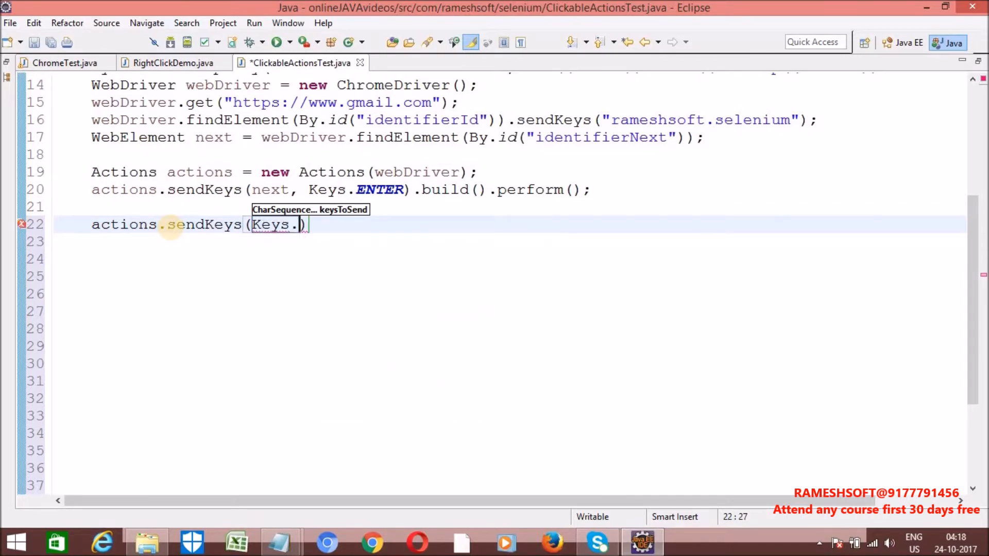
{"action": "type", "text": "TAB"}
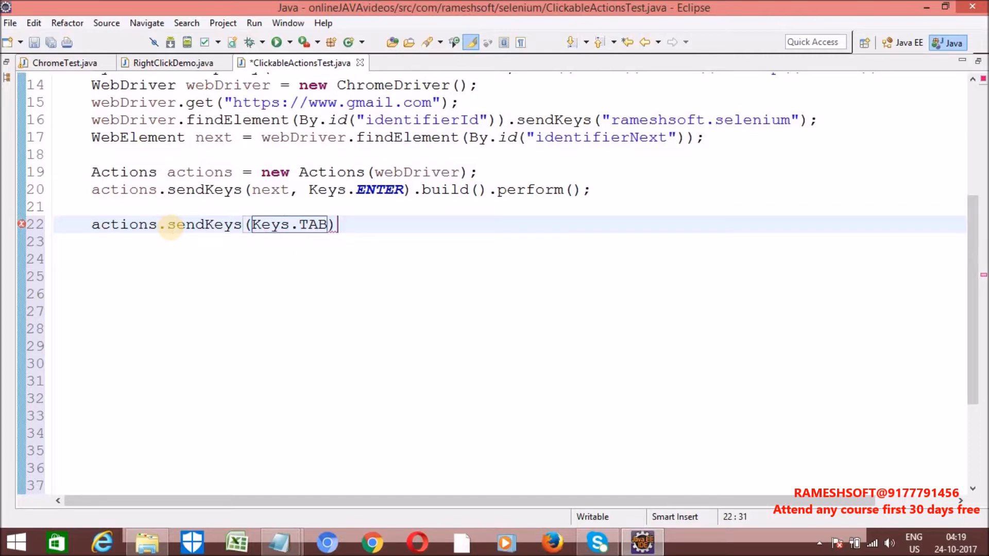
{"action": "type", "text": ".build()"}
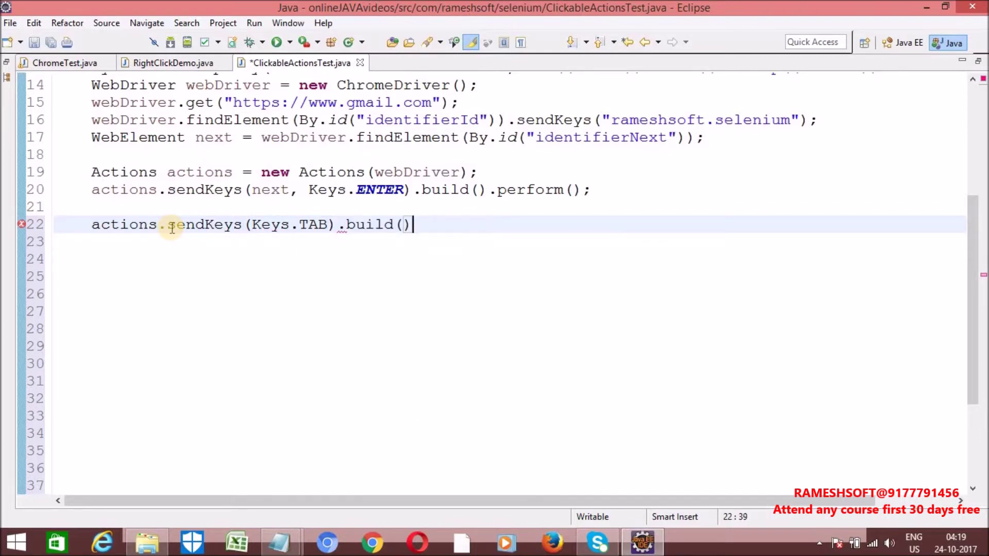
{"action": "type", "text": ".perform();"}
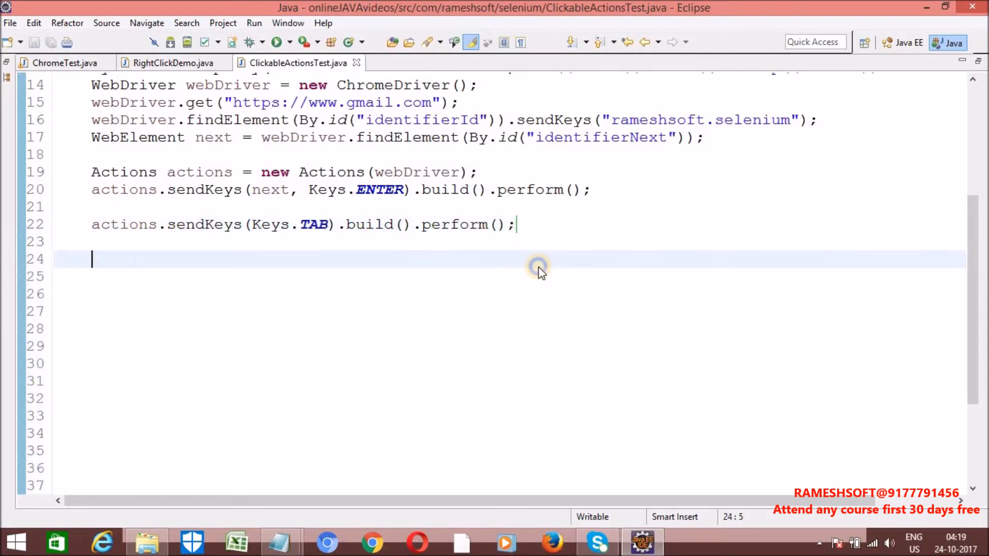
Run the test again, let Chrome reach the Gmail password page, then return to the editor.
{"action": "right_click", "coordinate": [536, 268]}
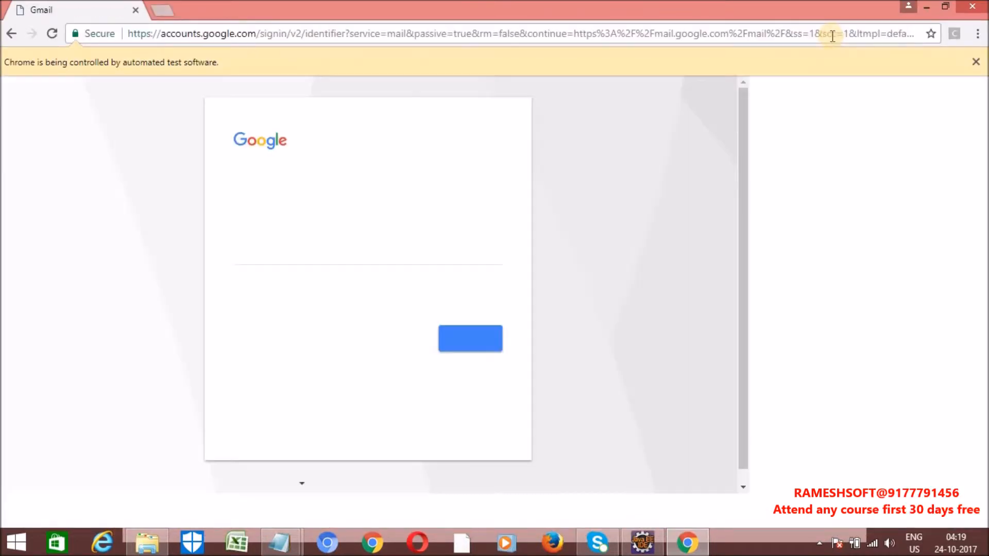
{"action": "left_click", "coordinate": [471, 338]}
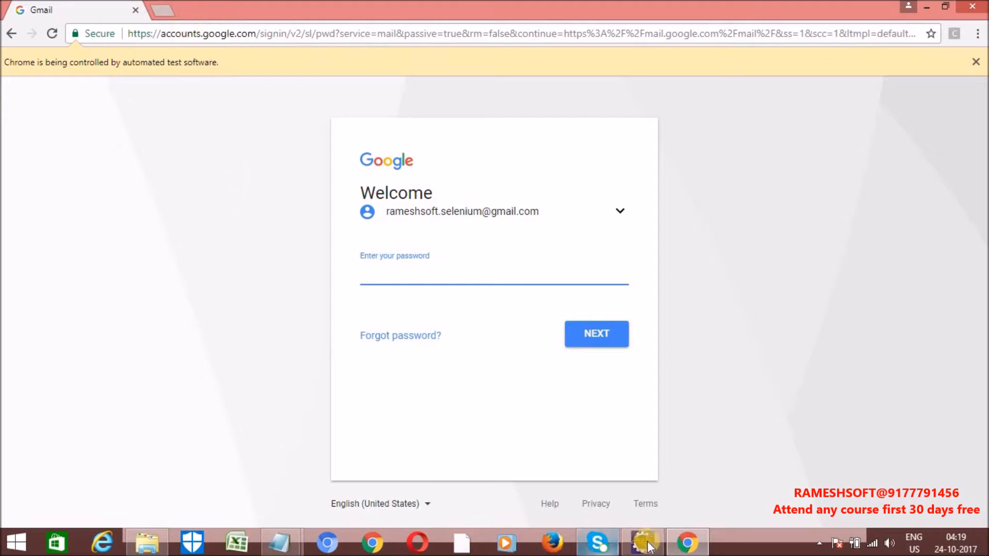
{"action": "left_click", "coordinate": [643, 542]}
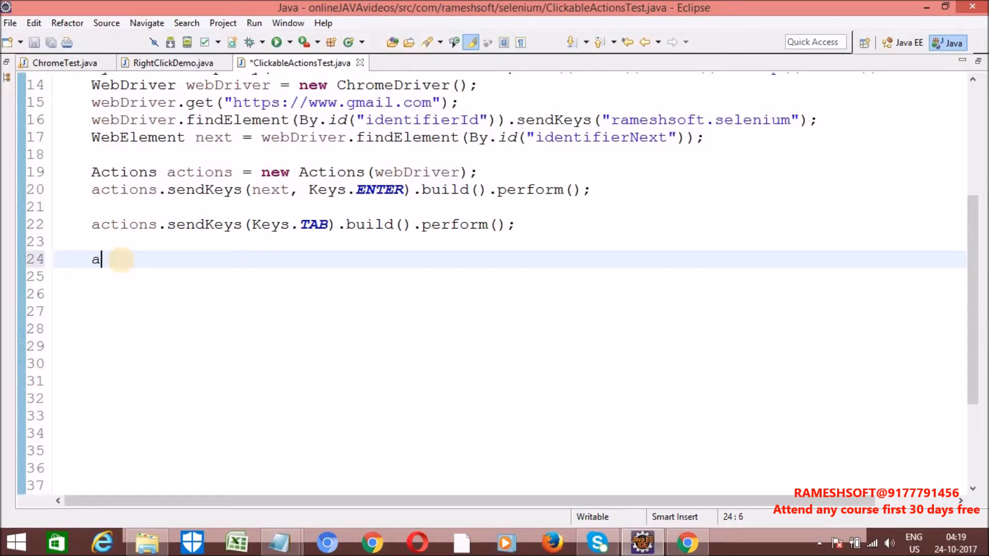
Add actions.sendKeys(Keys.chord(Keys.TAB,"t")).build().perform(); on line 24 as a commented-out line.
{"action": "type", "text": "ctions."}
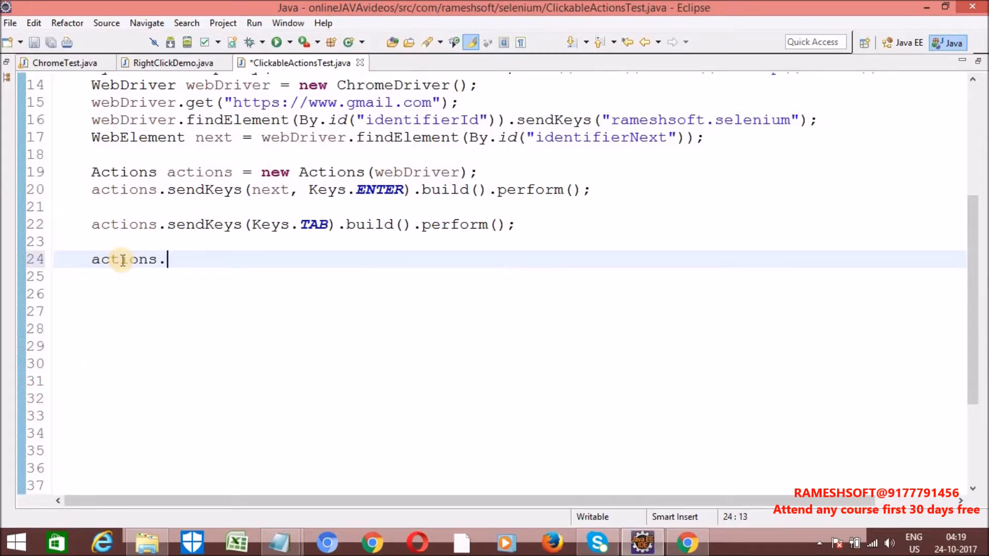
{"action": "type", "text": "sendKeys(K"}
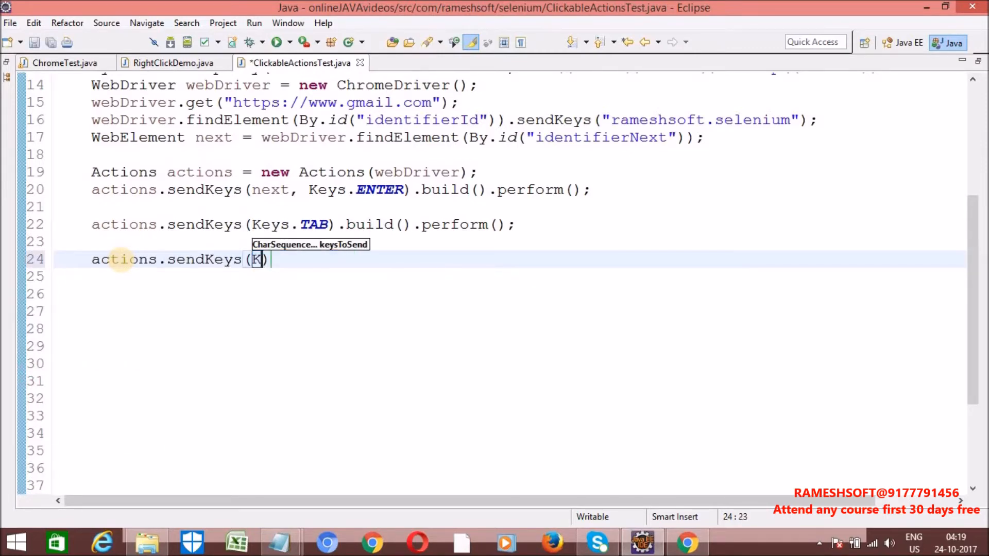
{"action": "type", "text": "eys."}
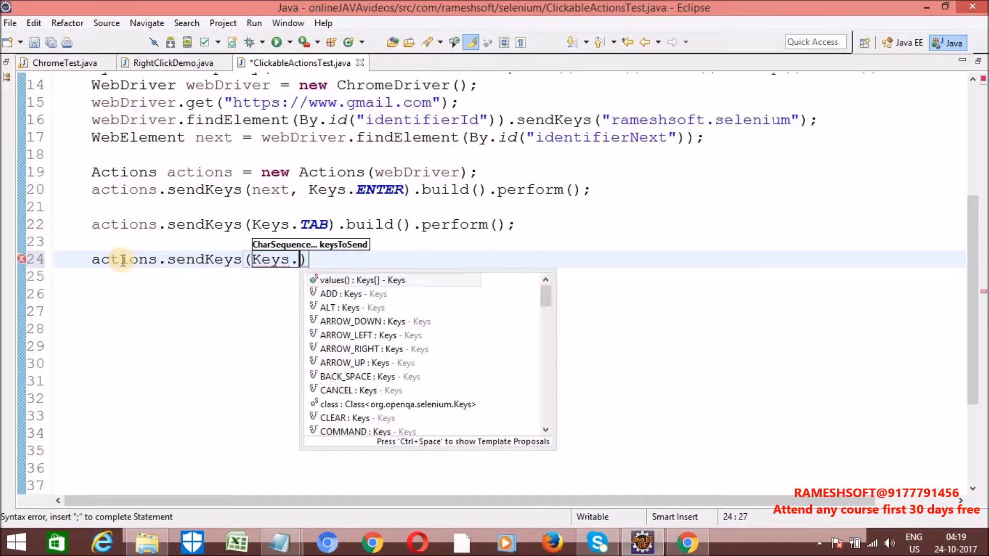
{"action": "type", "text": "ch"}
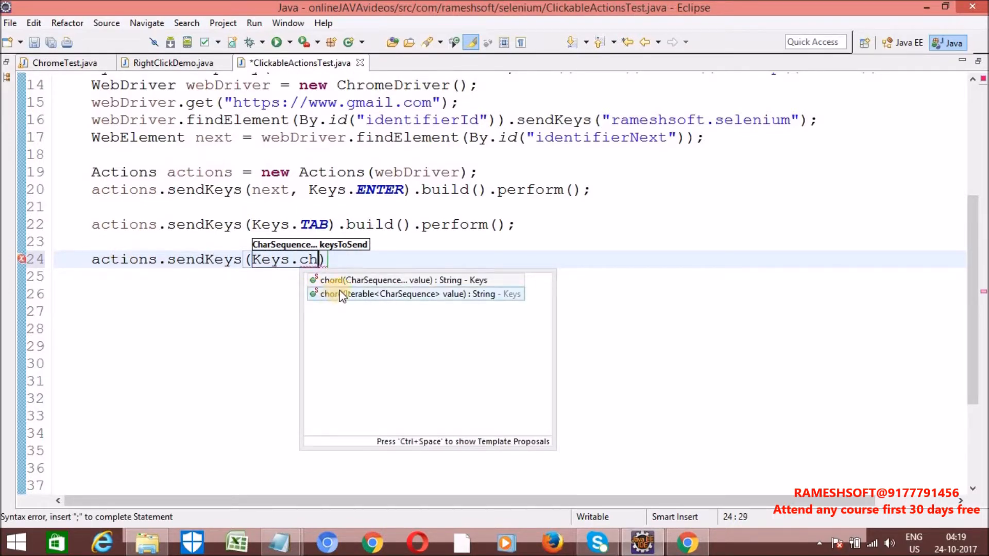
{"action": "left_click", "coordinate": [350, 280]}
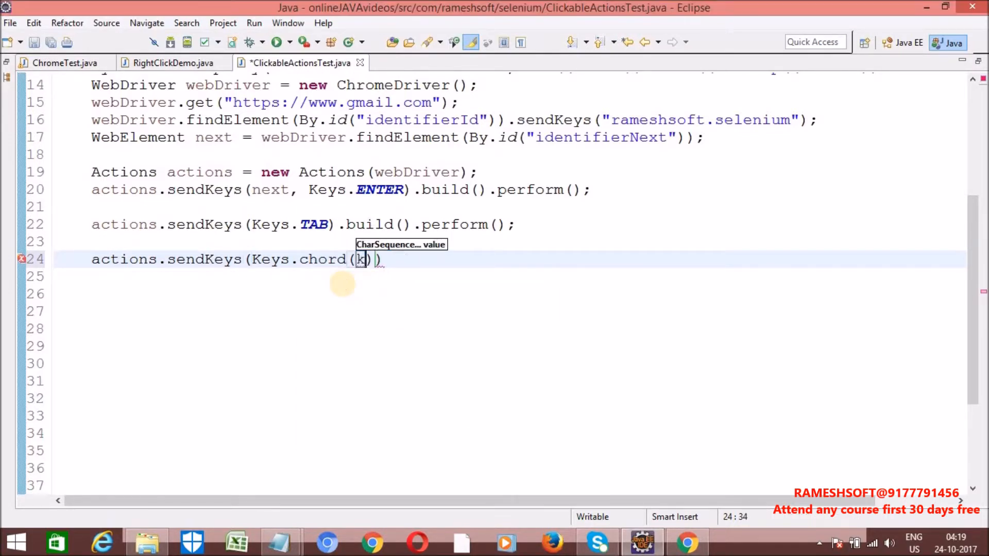
{"action": "type", "text": "eys"}
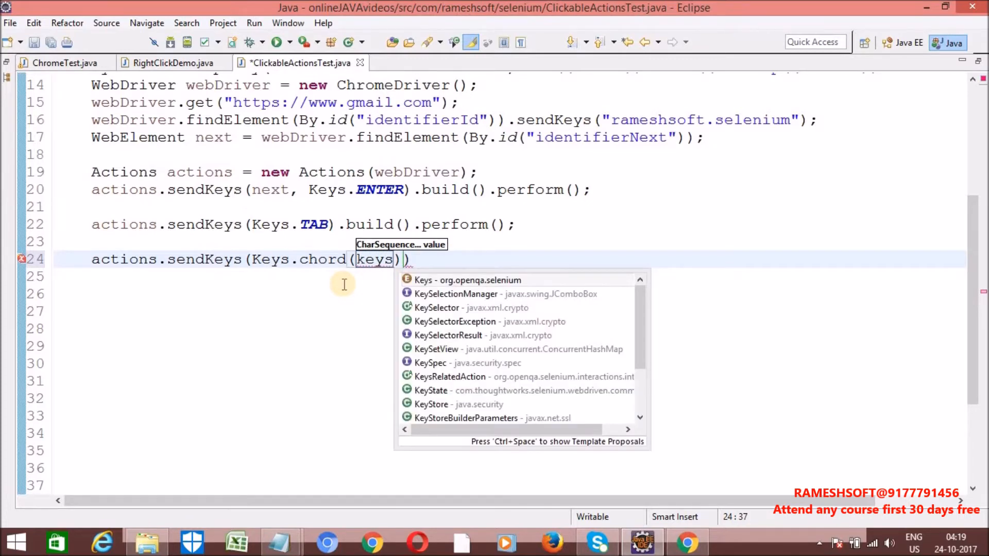
{"action": "type", "text": "Keys.t"}
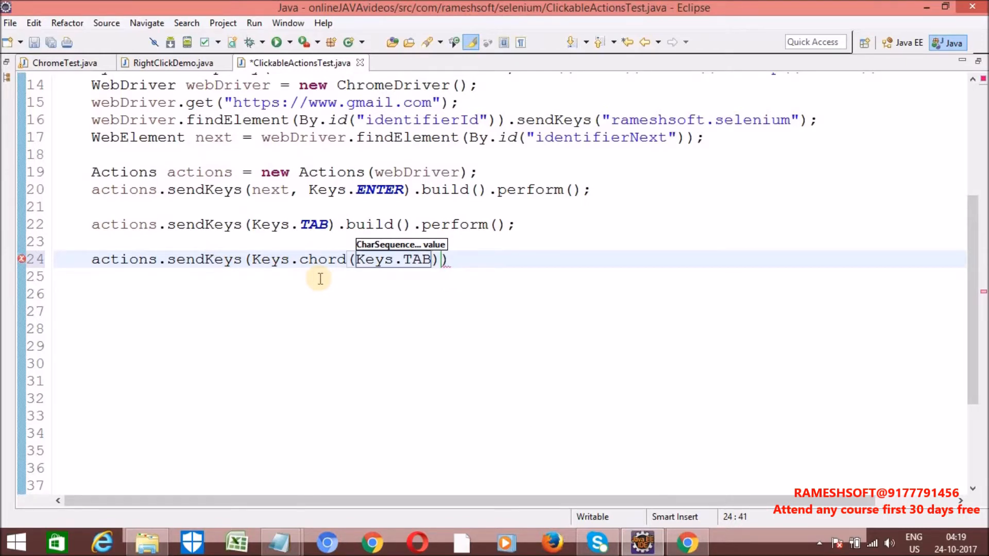
{"action": "type", "text": ", \"\""}
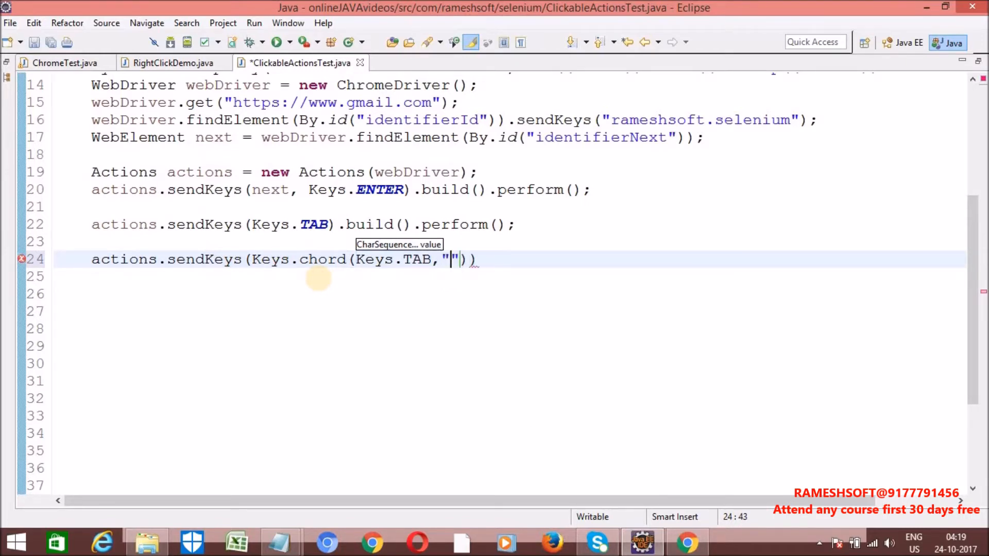
{"action": "type", "text": "t"}
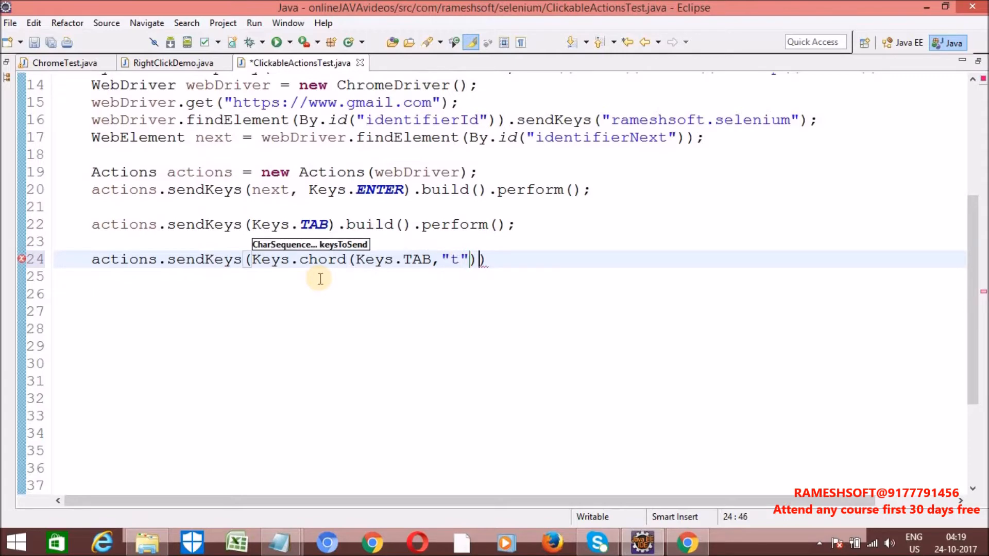
{"action": "type", "text": ".build()"}
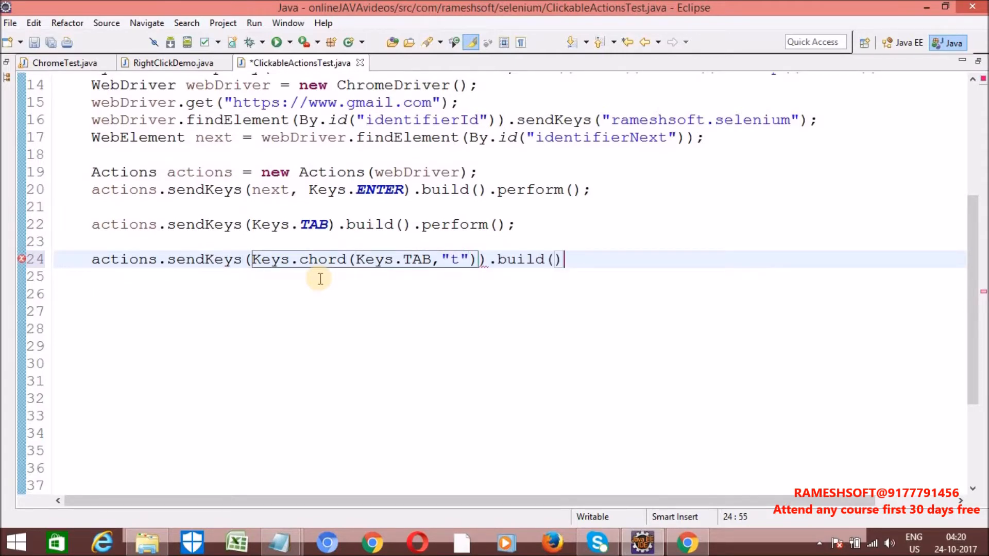
{"action": "type", "text": ".perform();"}
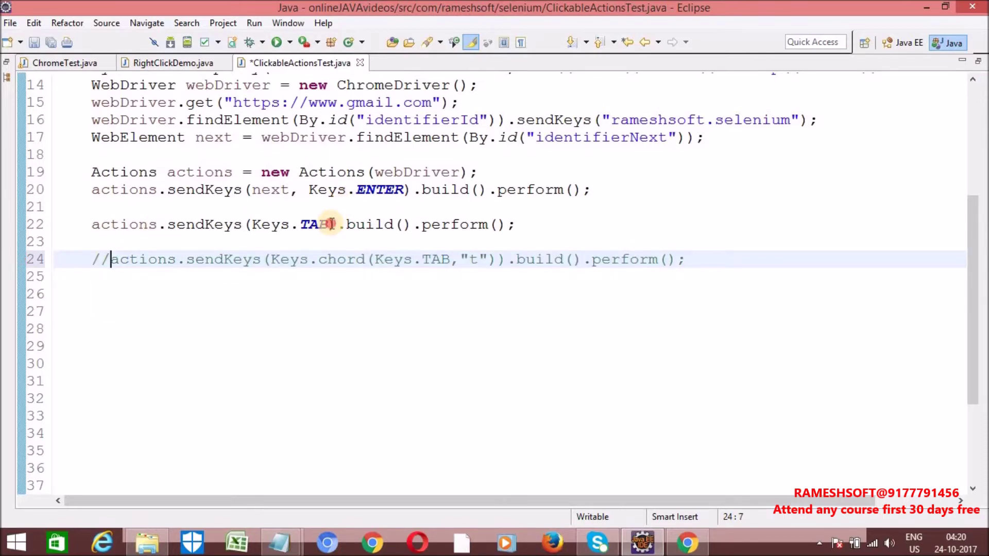
Change line 22's sendKeys to Keys.TAB,"t" so TAB is sent together with "t".
{"action": "type", "text": ",\"\""}
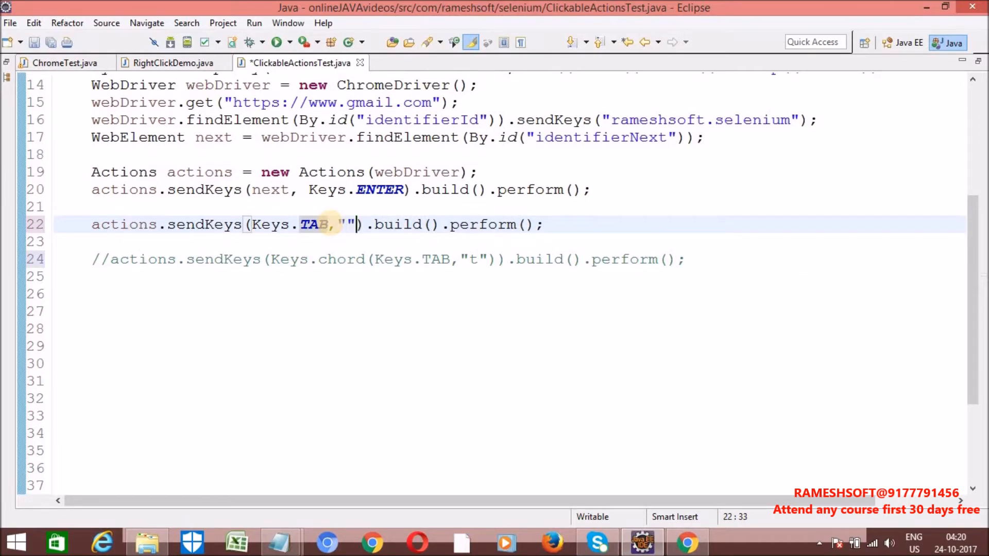
{"action": "type", "text": "t"}
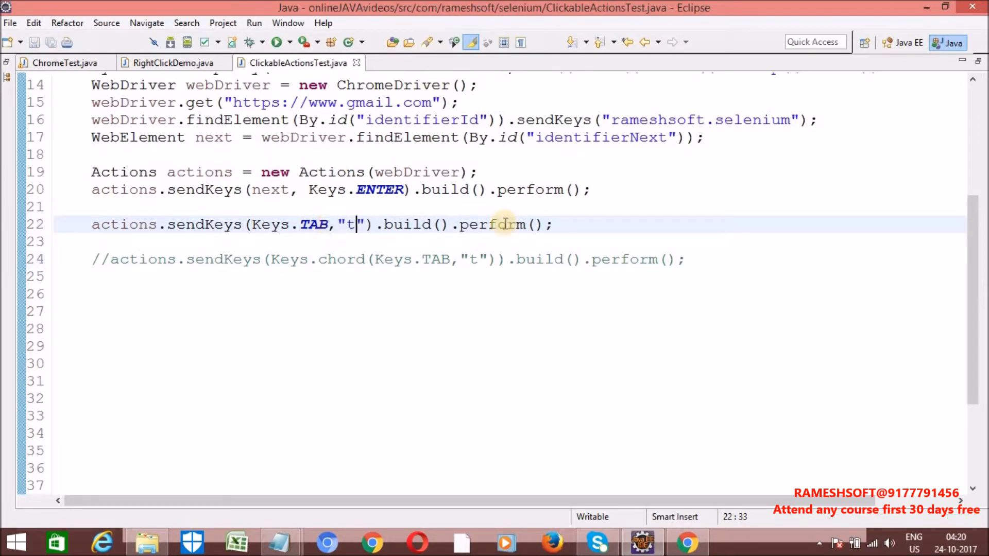
Run ClickableActionsTest via Run As > Java Application.
{"action": "right_click", "coordinate": [502, 224]}
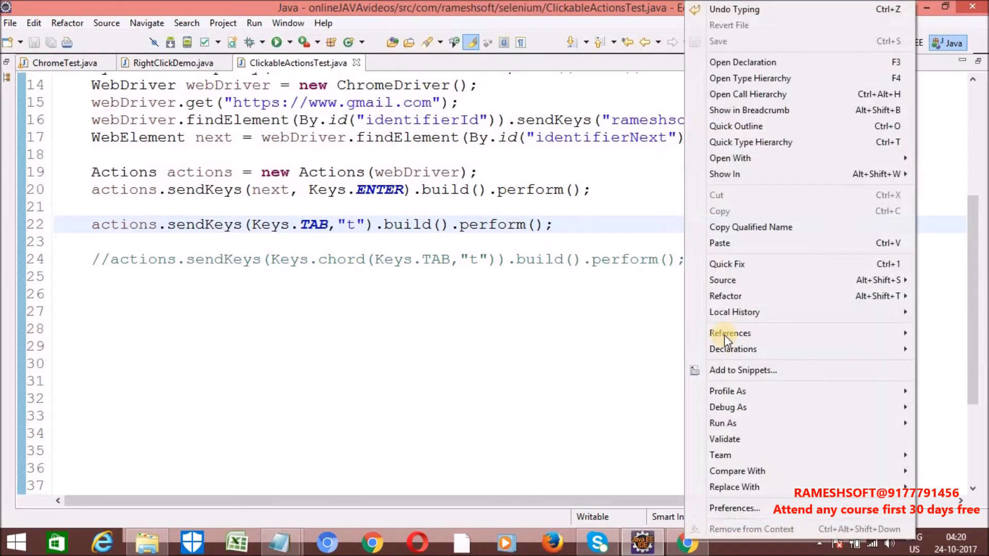
{"action": "mouse_move", "coordinate": [723, 423]}
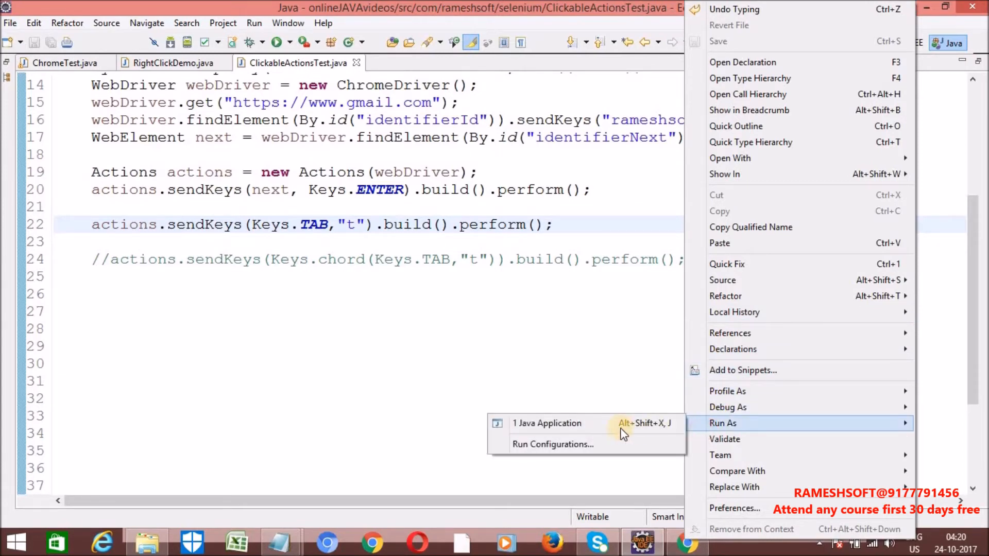
{"action": "left_click", "coordinate": [547, 423]}
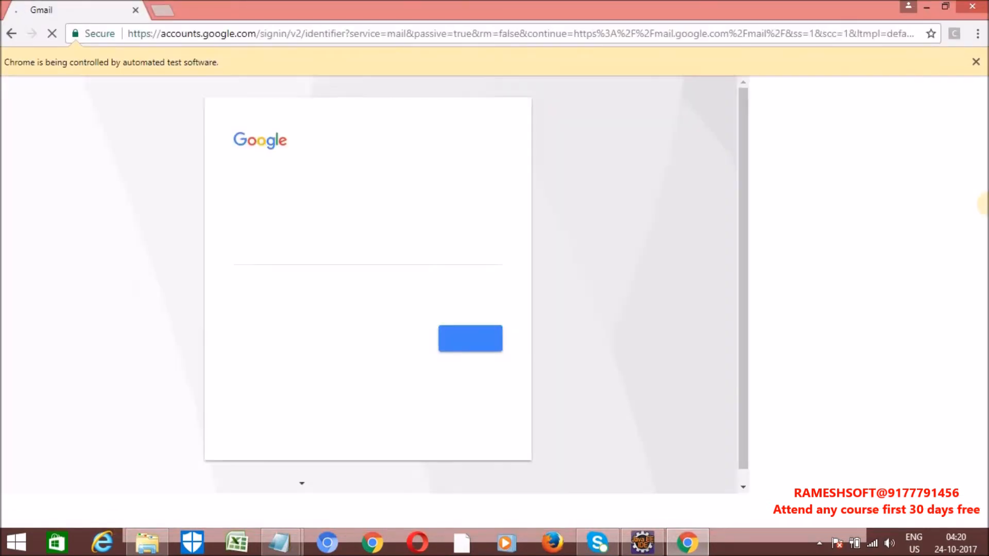
Watch the automated Chrome reach Gmail sign-in, then check the Chrome window showing MSN India.
{"action": "left_click", "coordinate": [470, 337]}
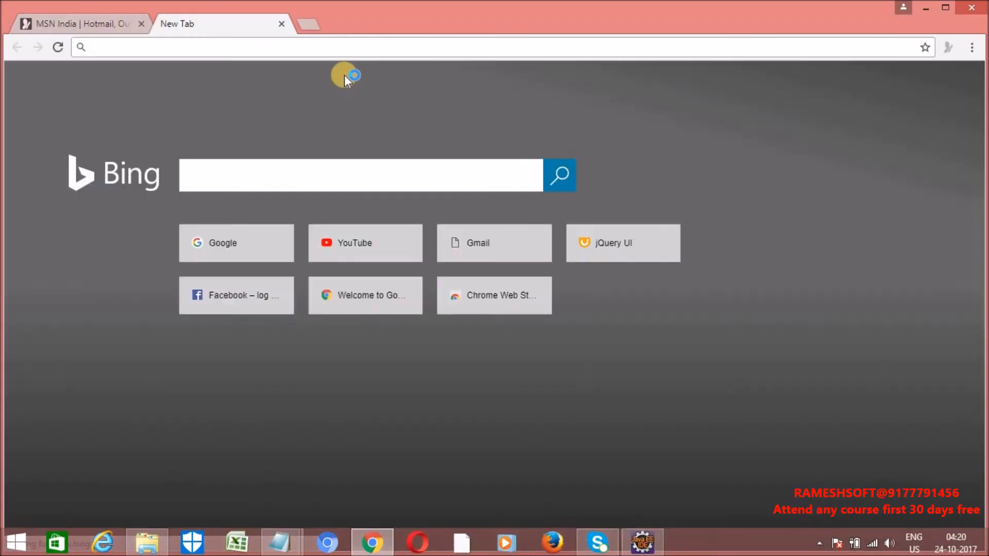
{"action": "left_click", "coordinate": [82, 24]}
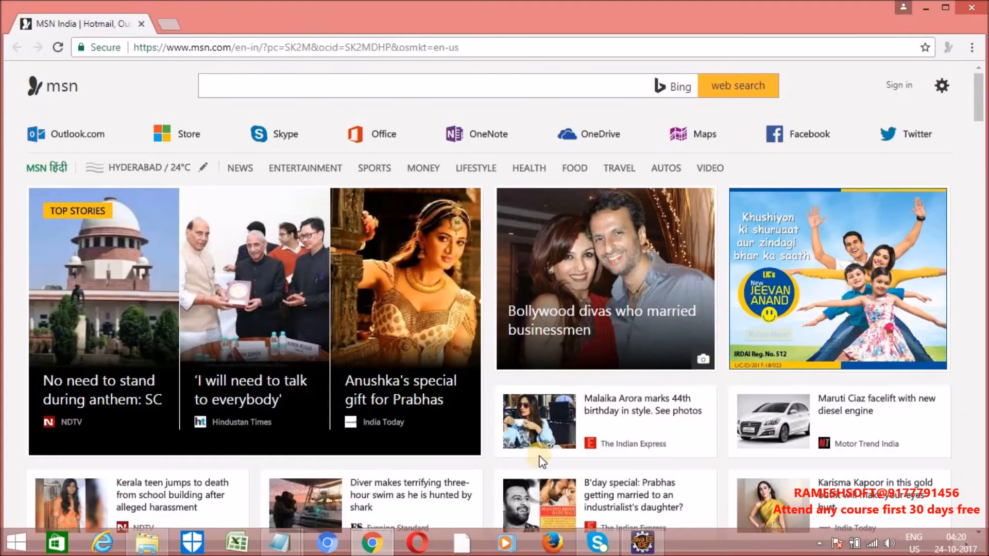
{"action": "left_click", "coordinate": [644, 544]}
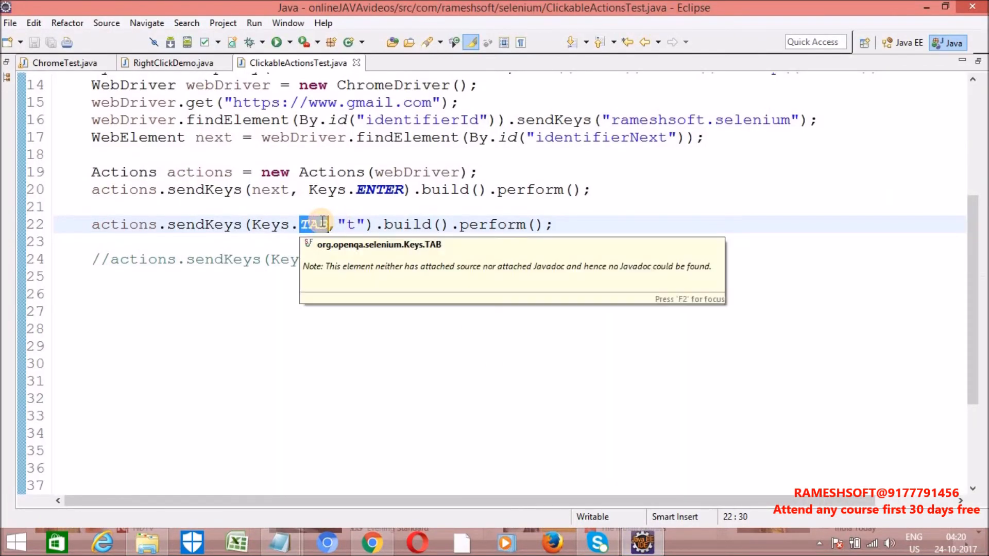
Replace Keys.TAB with Keys.CONTROL so line 22 sends CONTROL with "t".
{"action": "type", "text": "CONTROL"}
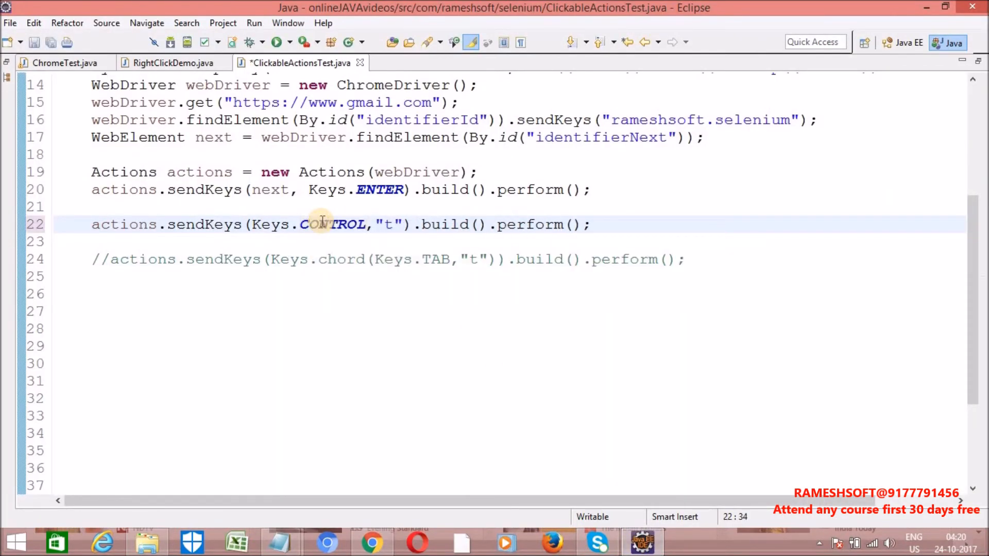